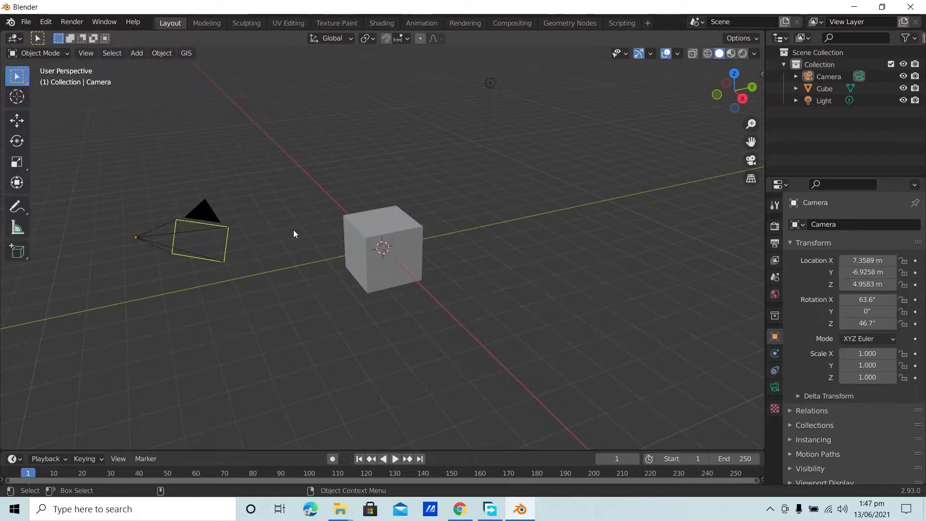
Select the cube and duplicate it along Y into a row of four cubes.
left_click(383, 248)
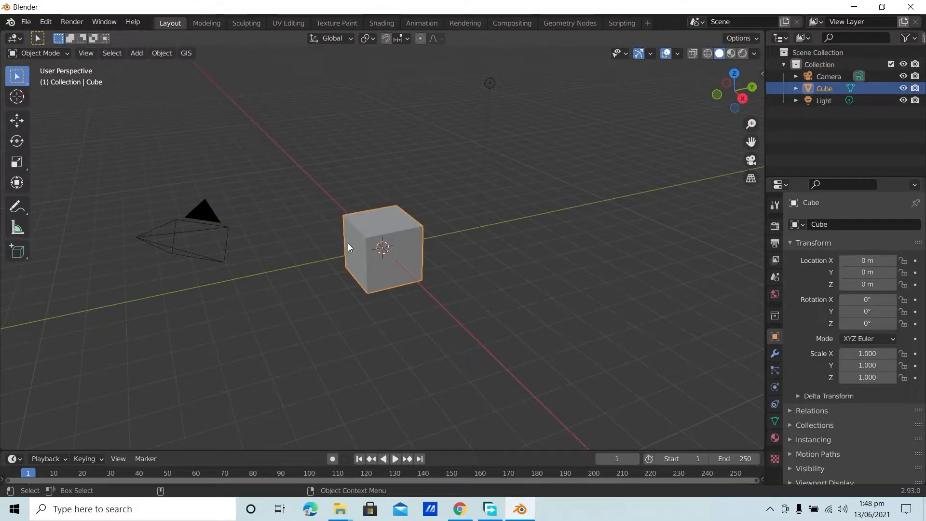
left_click(17, 120)
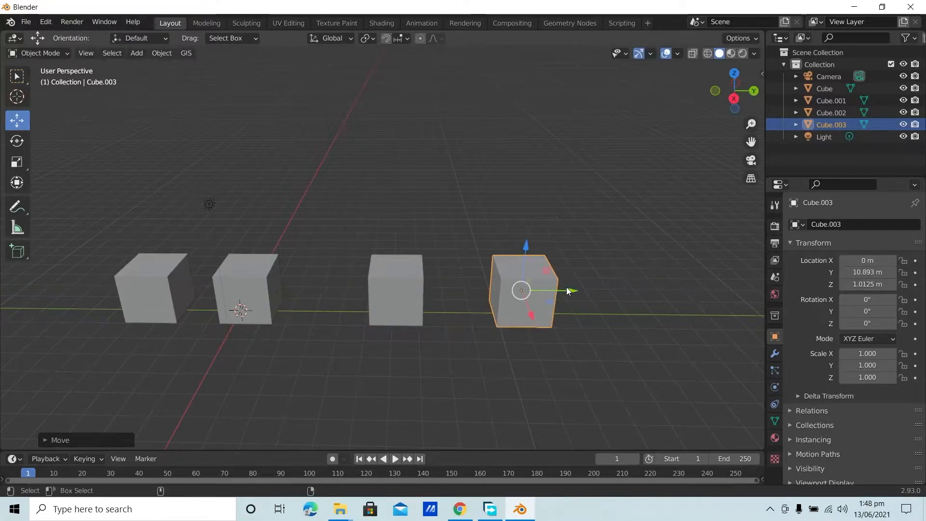
Shift+D the last cube and drag the copies farther along Y, making six cubes.
key("shift+d")
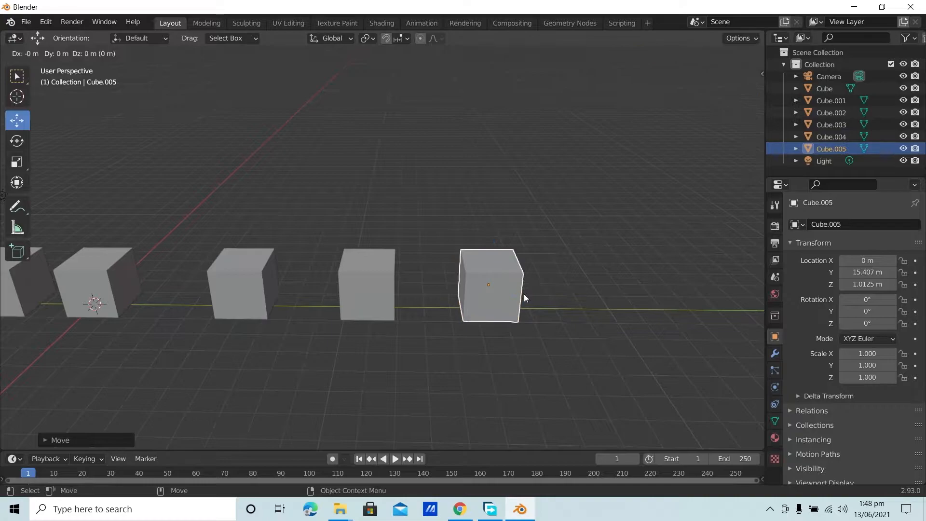
left_click_drag(489, 285, 695, 285)
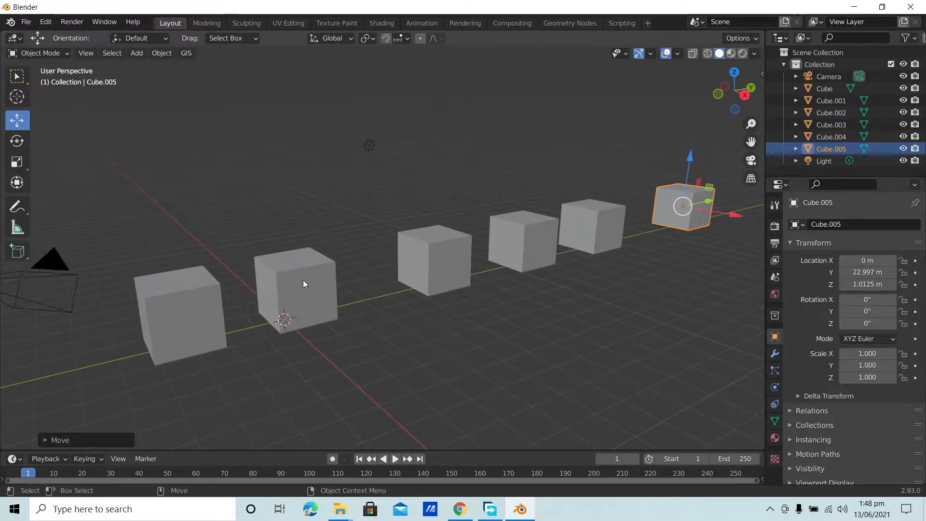
mouse_move(386, 286)
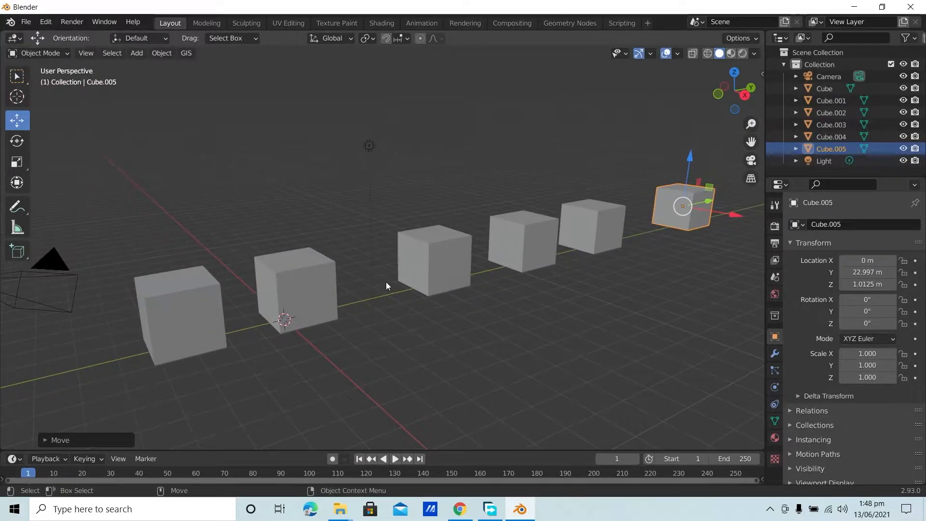
mouse_move(282, 273)
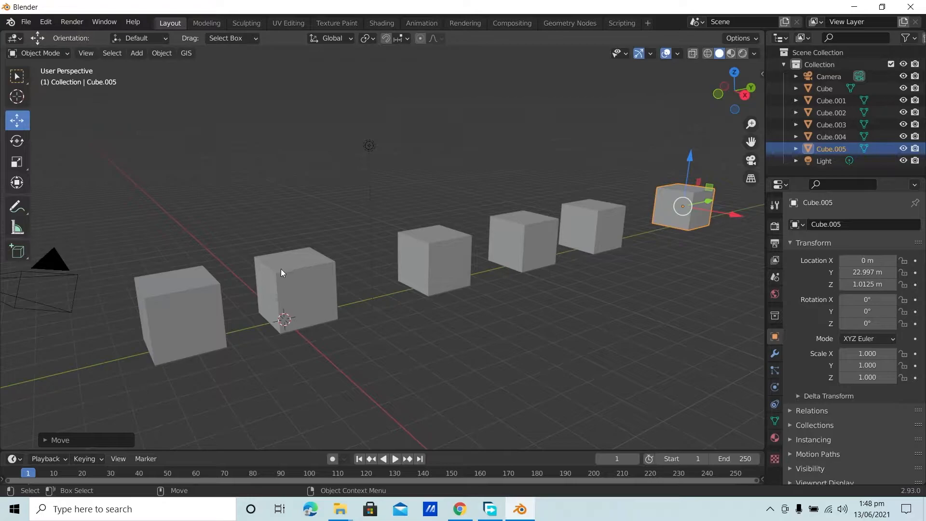
mouse_move(286, 274)
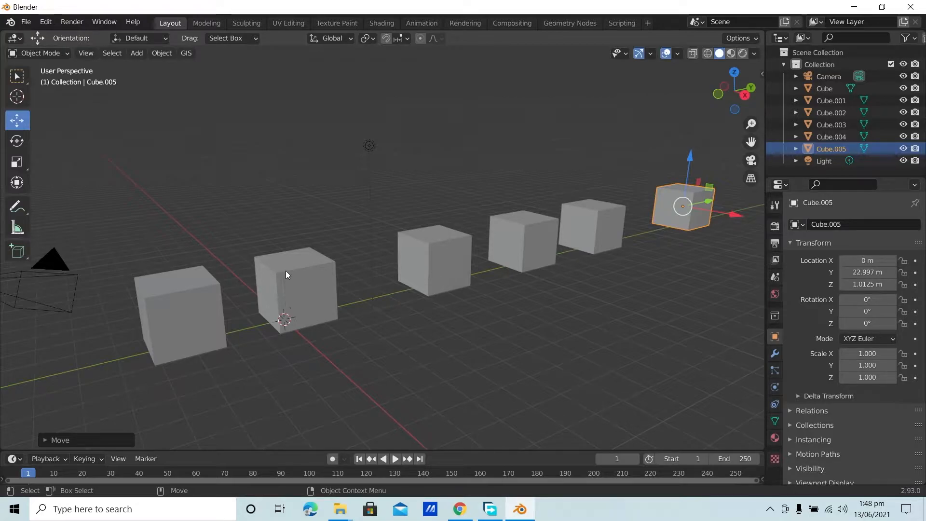
mouse_move(297, 282)
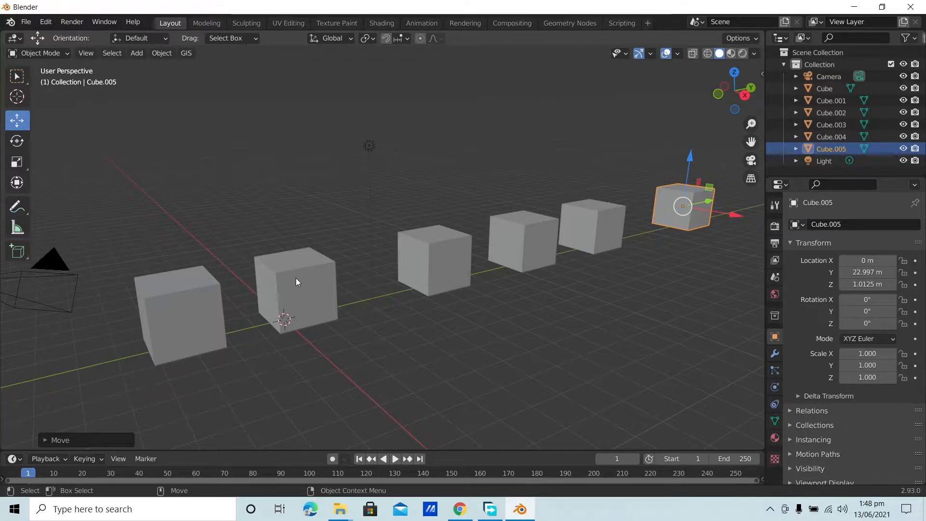
mouse_move(598, 248)
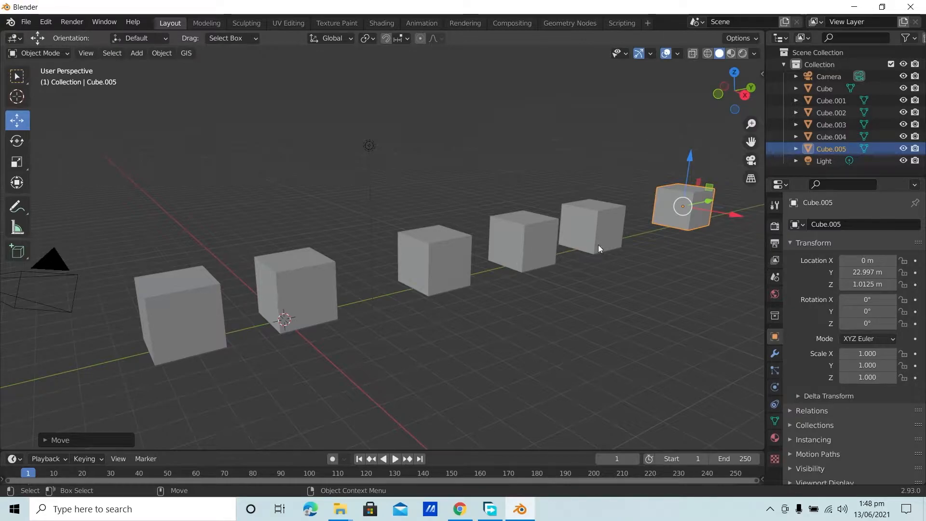
mouse_move(463, 375)
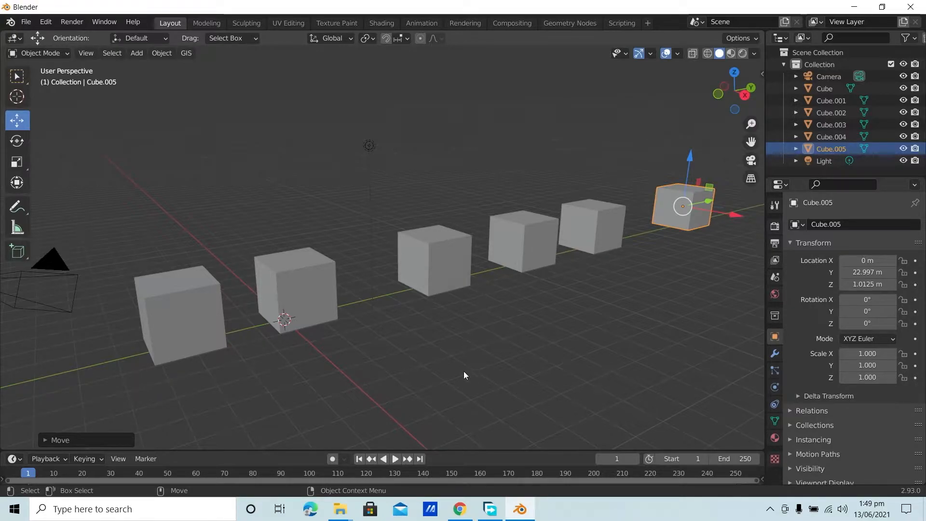
mouse_move(475, 302)
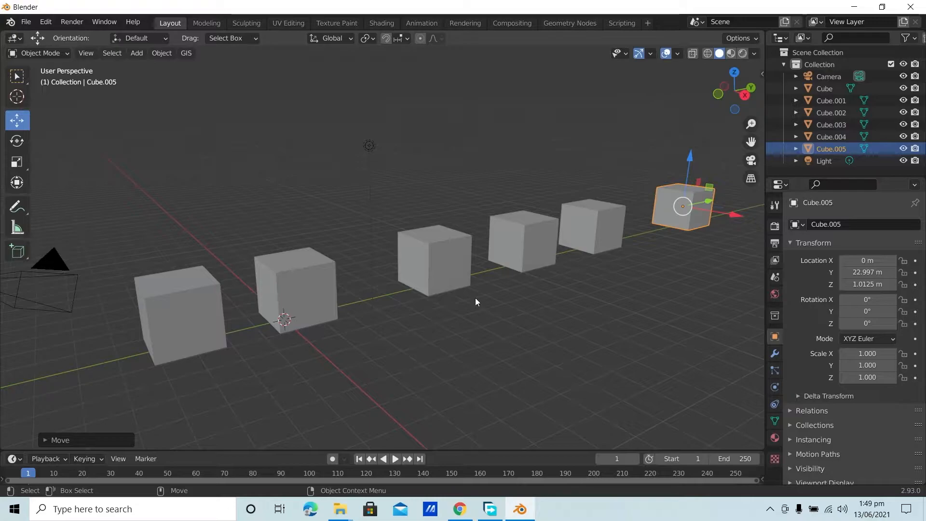
mouse_move(349, 204)
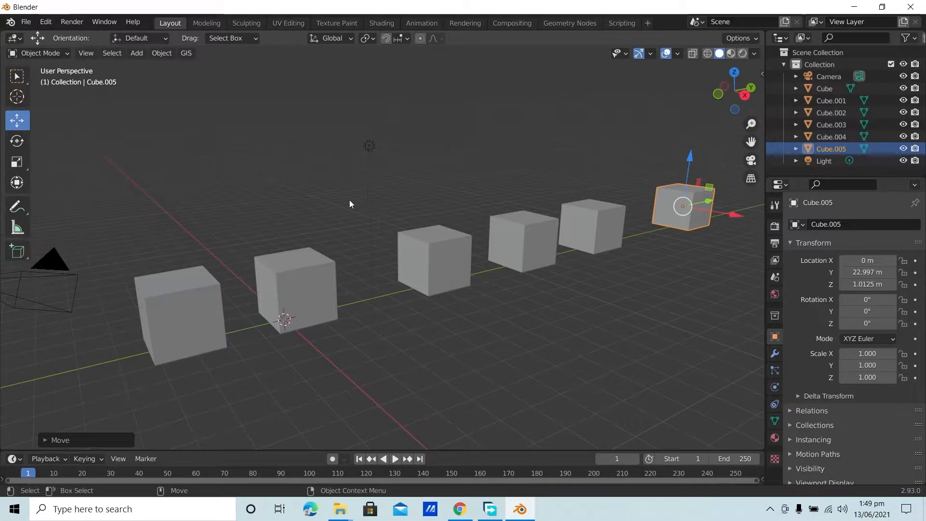
mouse_move(360, 214)
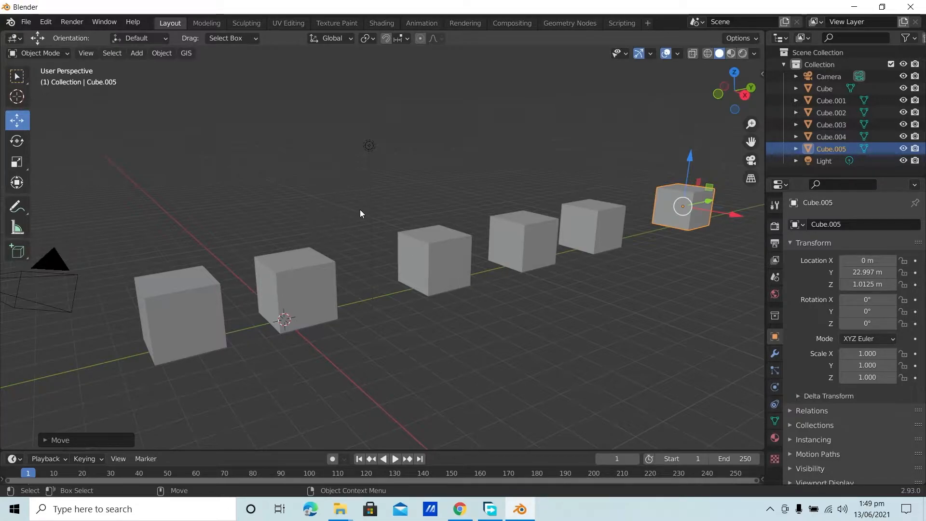
mouse_move(337, 173)
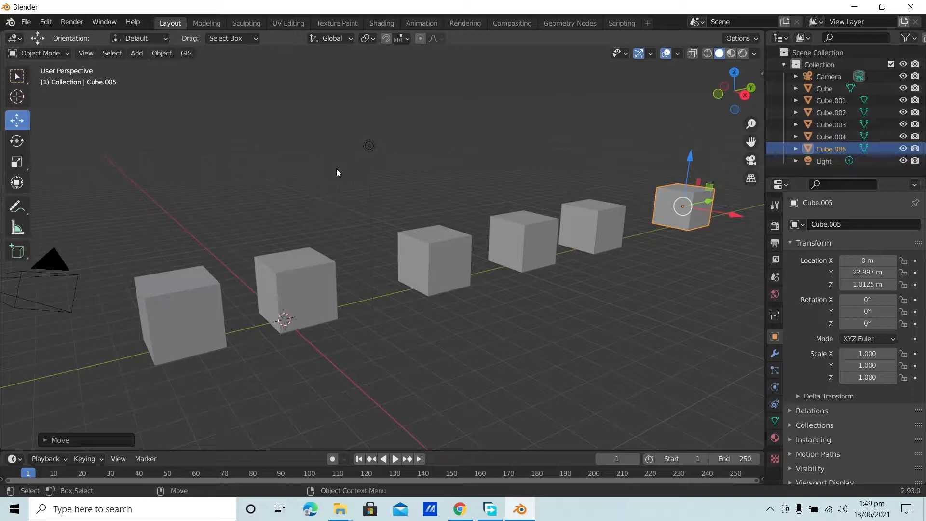
mouse_move(402, 188)
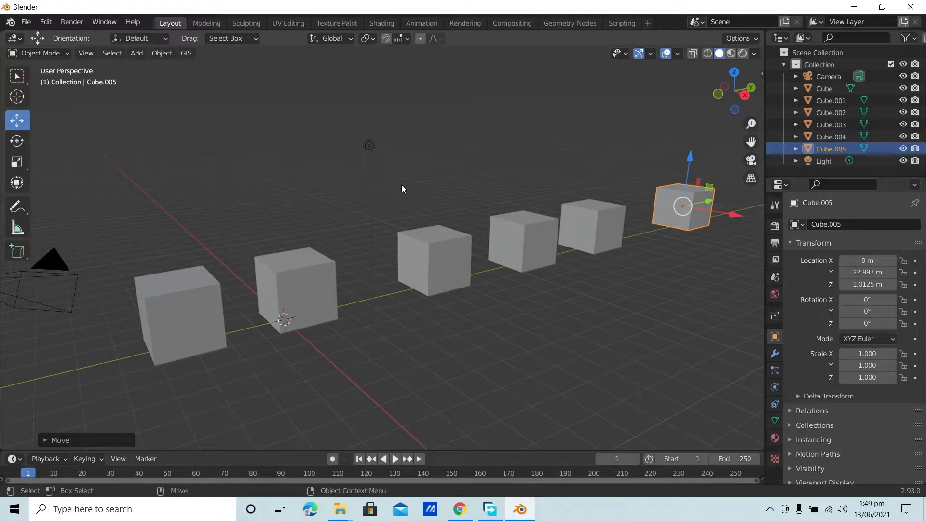
mouse_move(402, 195)
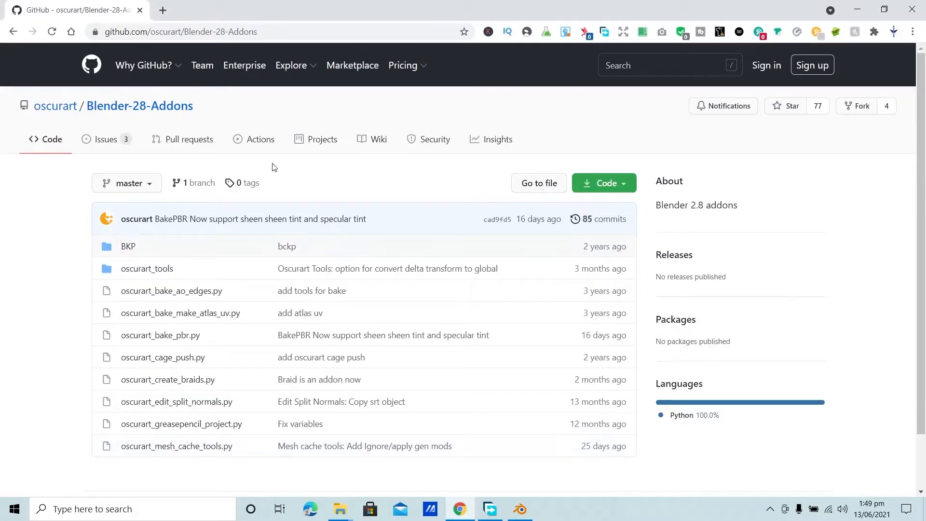
mouse_move(209, 164)
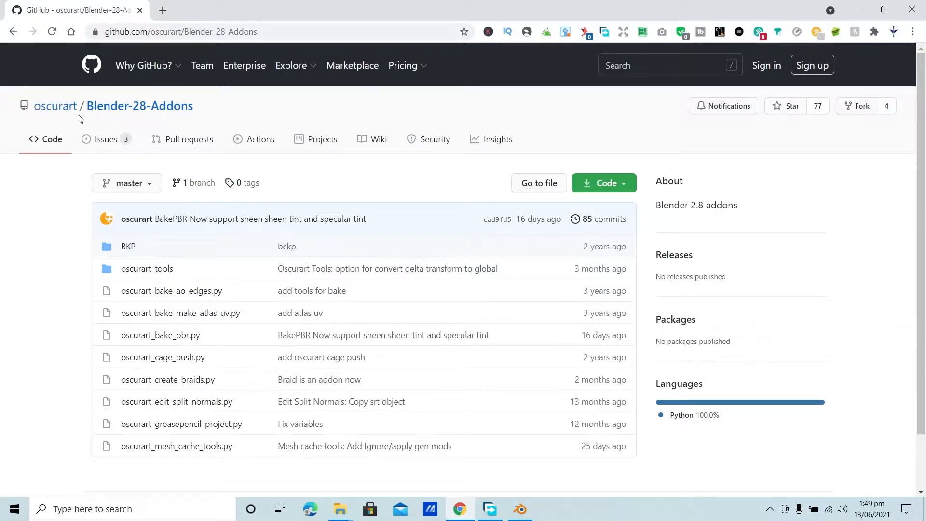
mouse_move(603, 183)
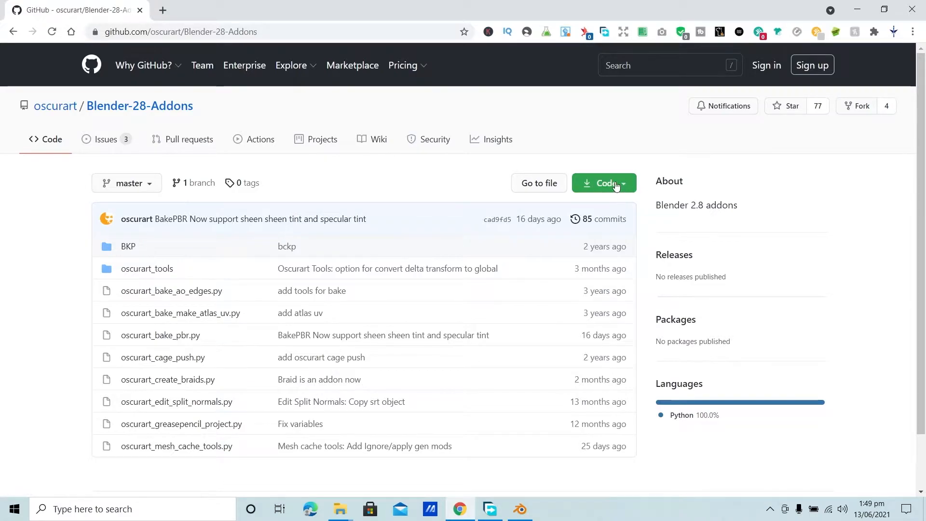
Download the oscurart/Blender-28-Addons repository as a ZIP from the Code menu.
left_click(603, 184)
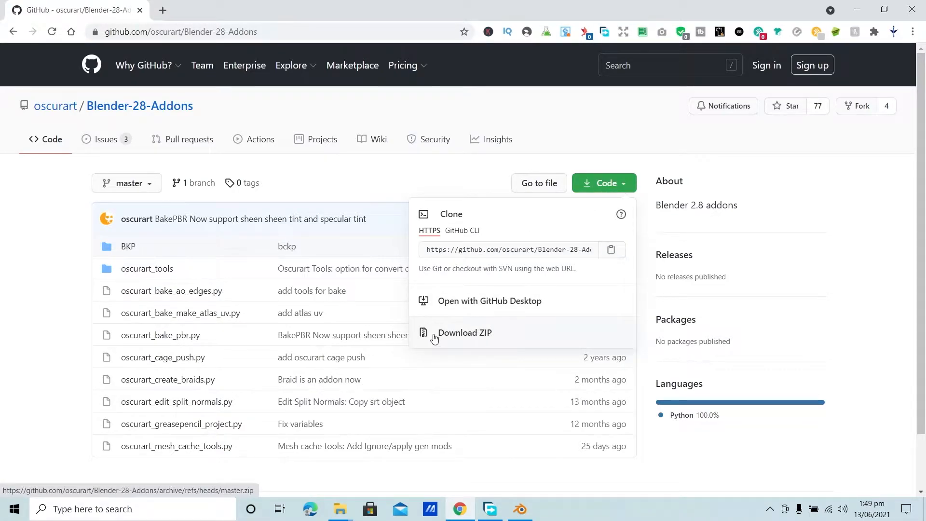
left_click(464, 332)
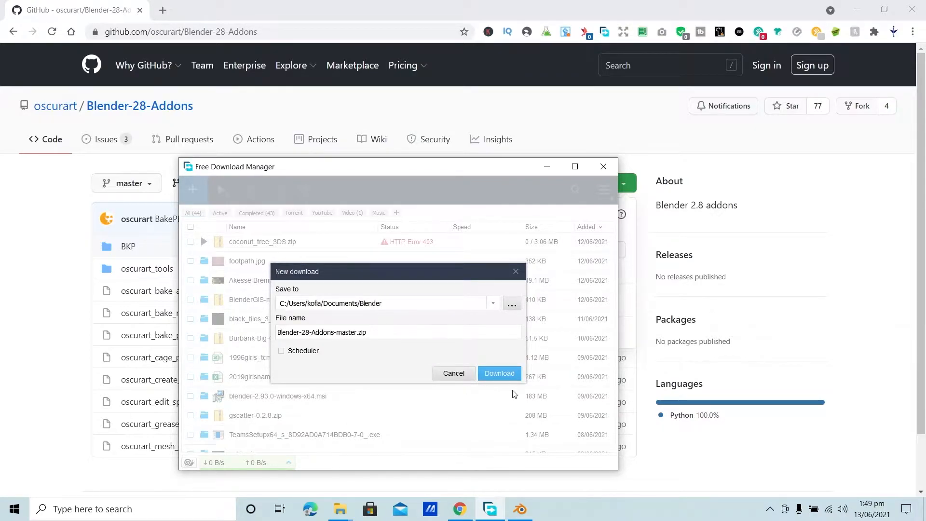
Save Blender-28-Addons-master.zip to Documents/Blender, then return to Blender.
left_click(498, 373)
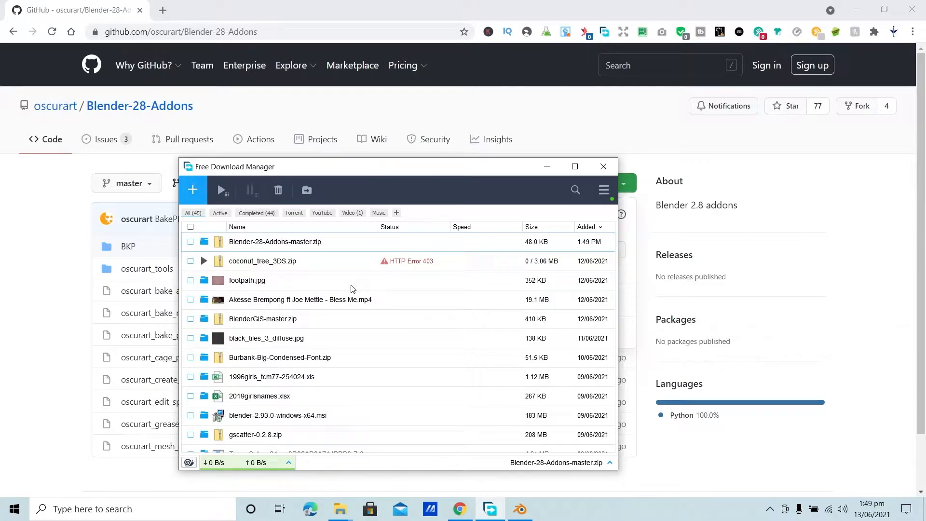
left_click(519, 508)
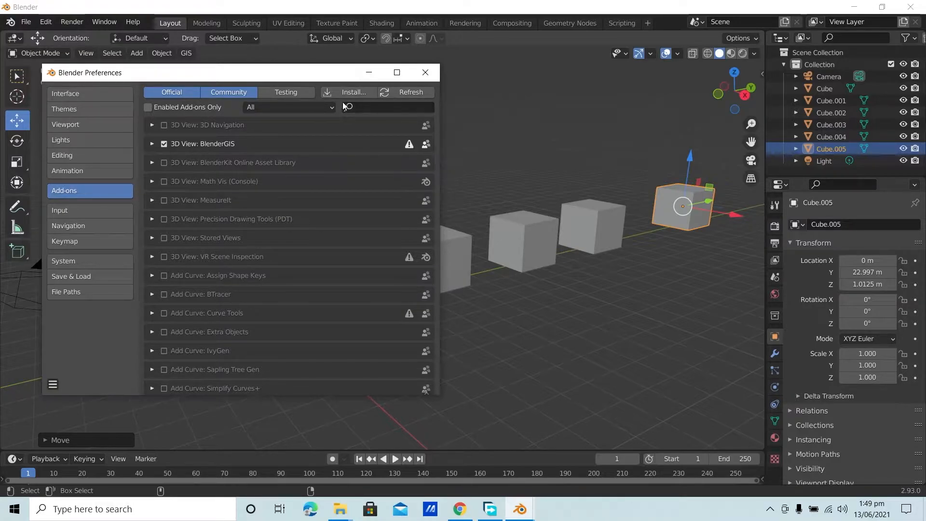
Install Blender-28-Addons-master.zip from Documents/Blender and search the add-ons for 'osc'.
left_click(352, 92)
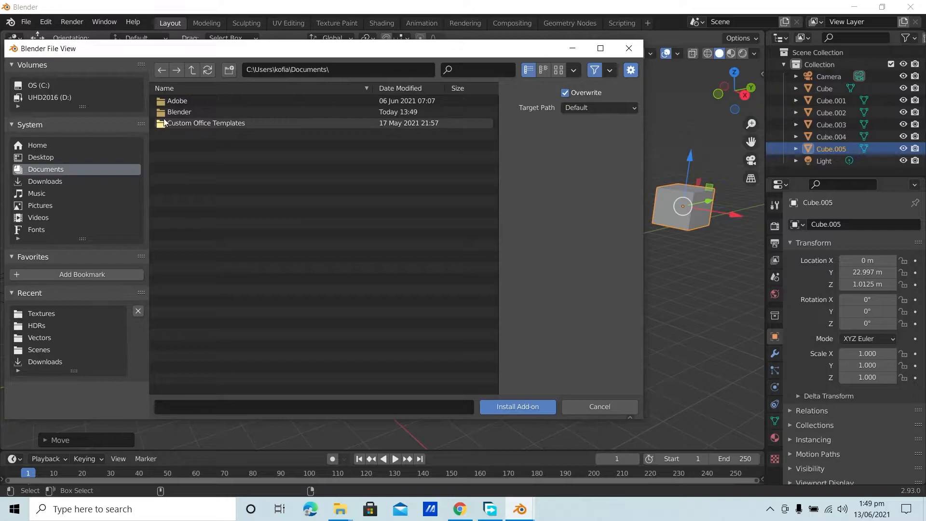
double_click(178, 111)
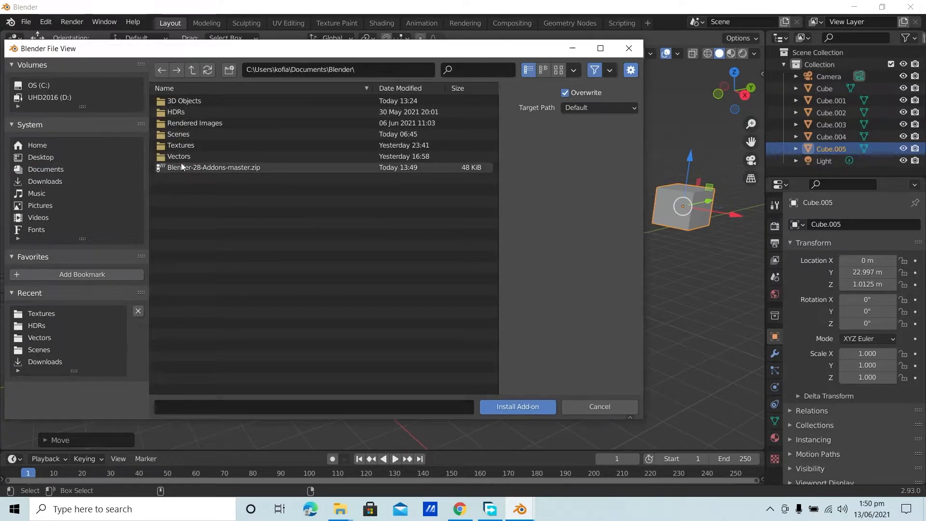
left_click(516, 406)
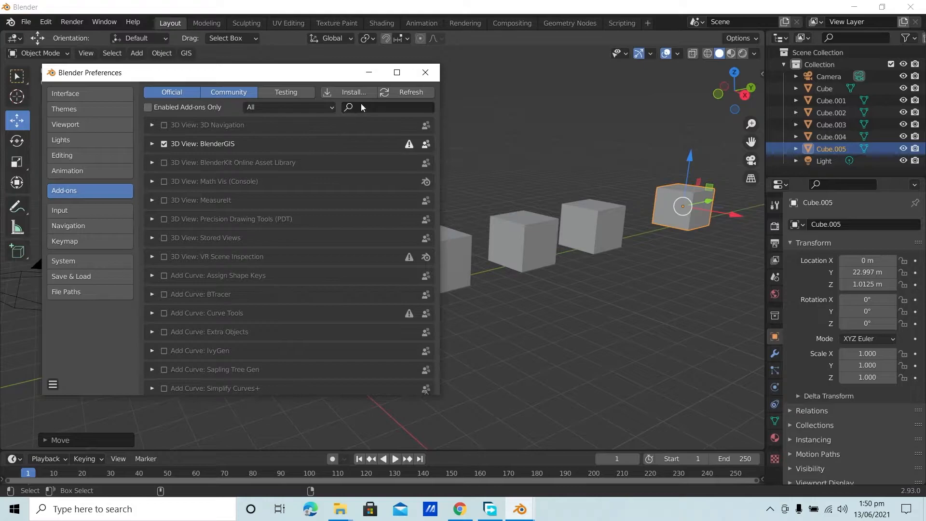
type("csc")
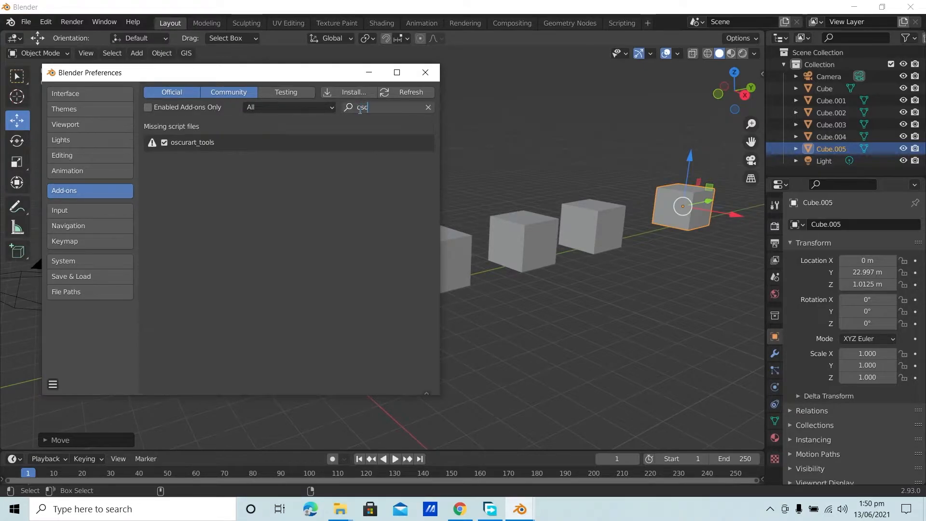
type("osc")
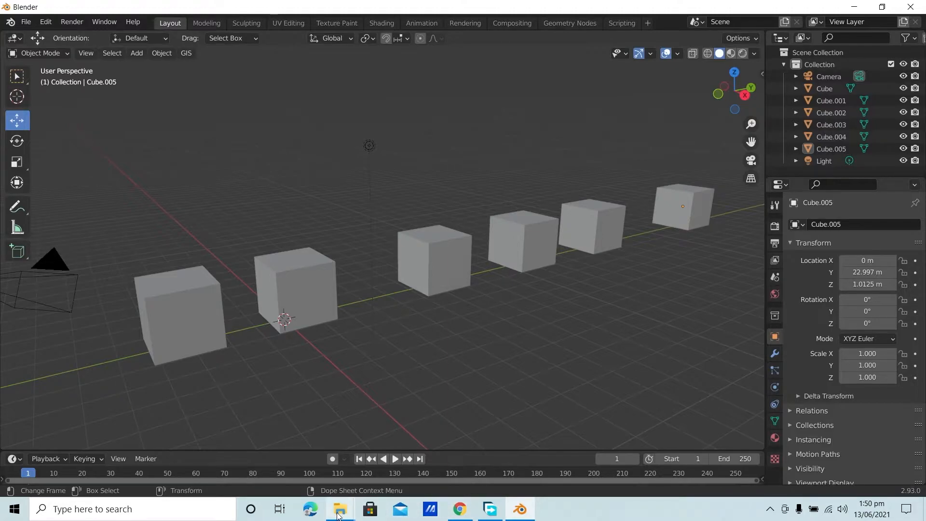
Extract Blender-28-Addons-master.zip into Documents\Blender using the suggested destination.
left_click(338, 508)
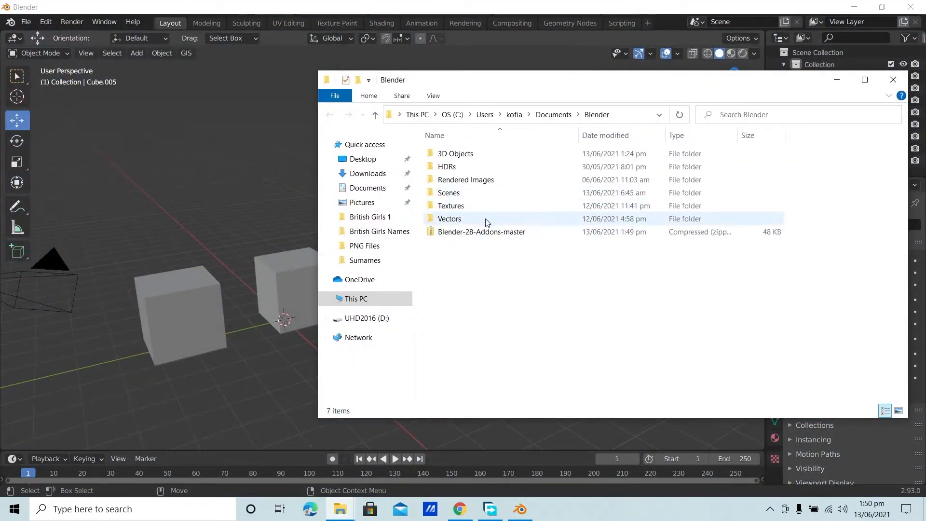
left_click(481, 232)
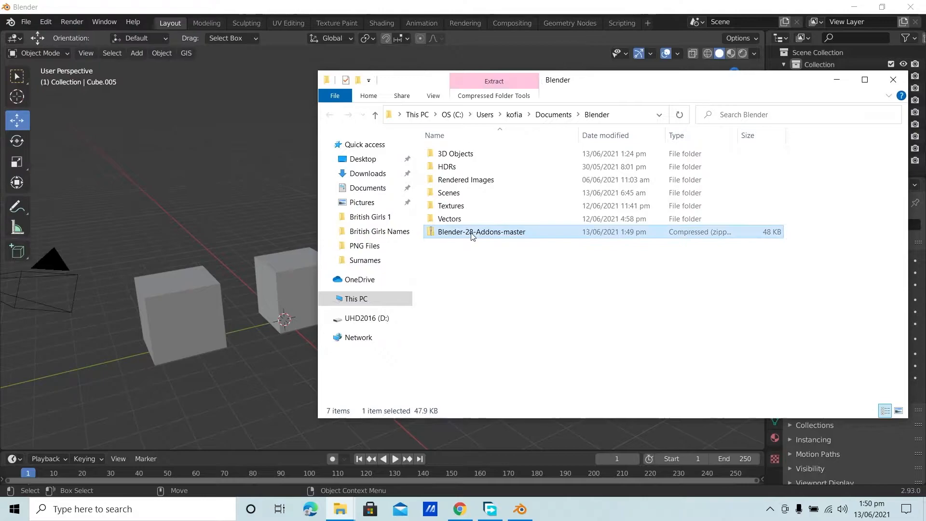
right_click(481, 231)
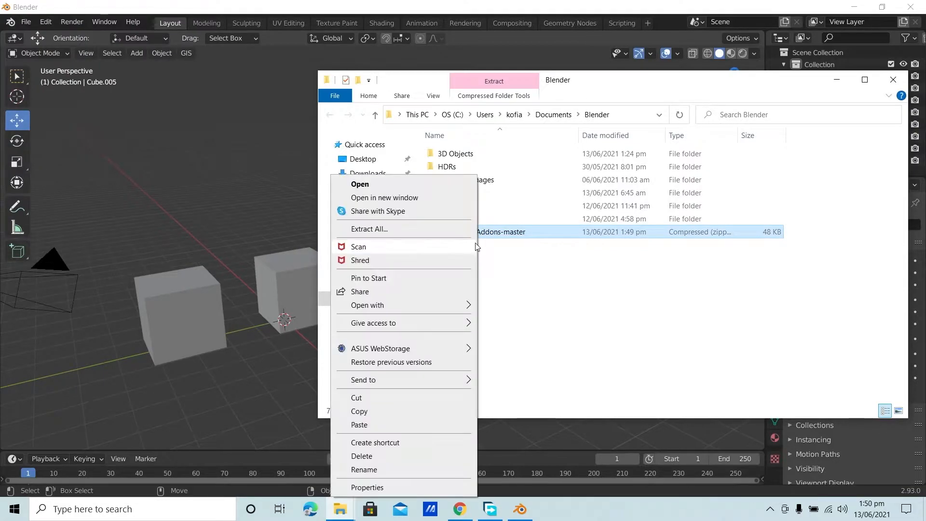
left_click(368, 230)
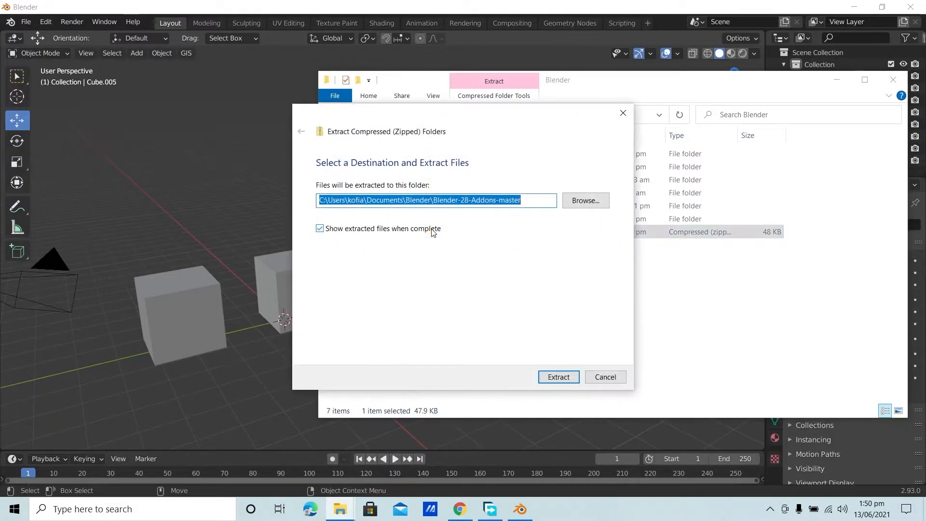
left_click(558, 377)
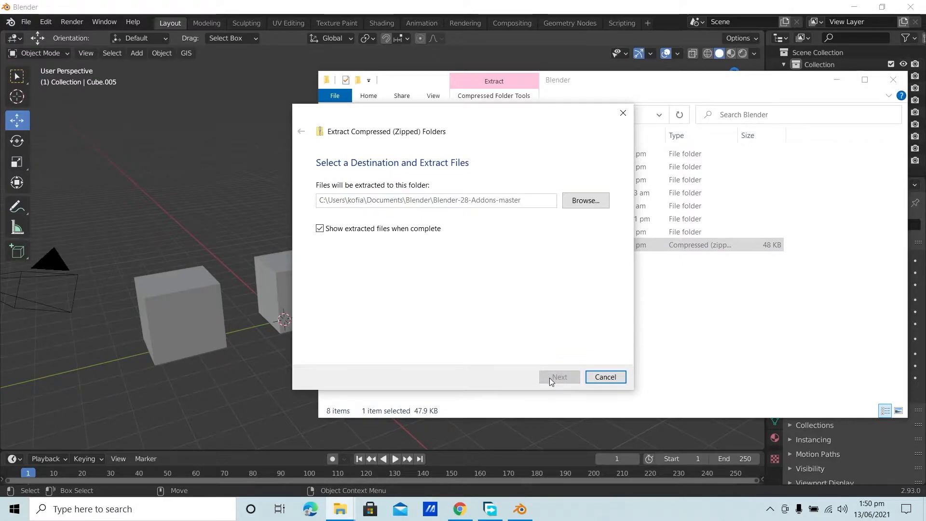
left_click(558, 377)
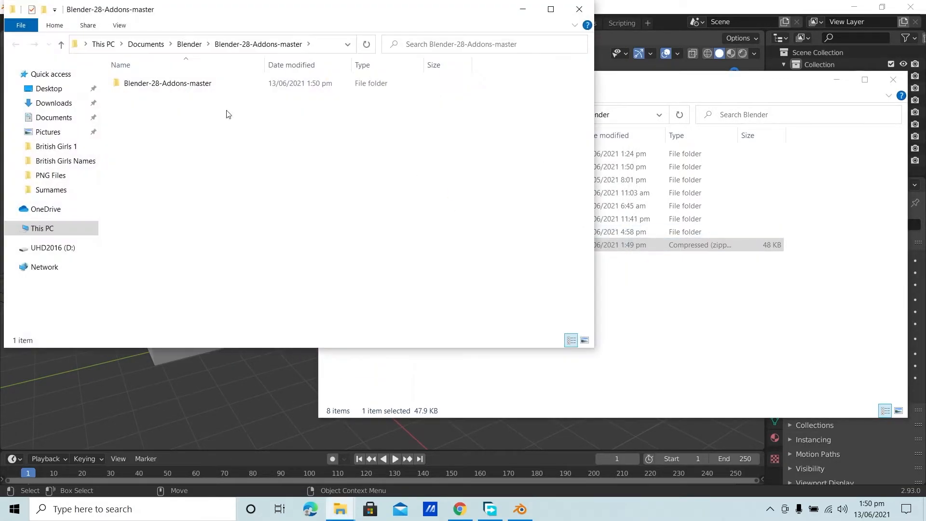
Open Blender-28-Addons-master and its inner folder listing oscurart_tools and the Python scripts.
left_click(168, 83)
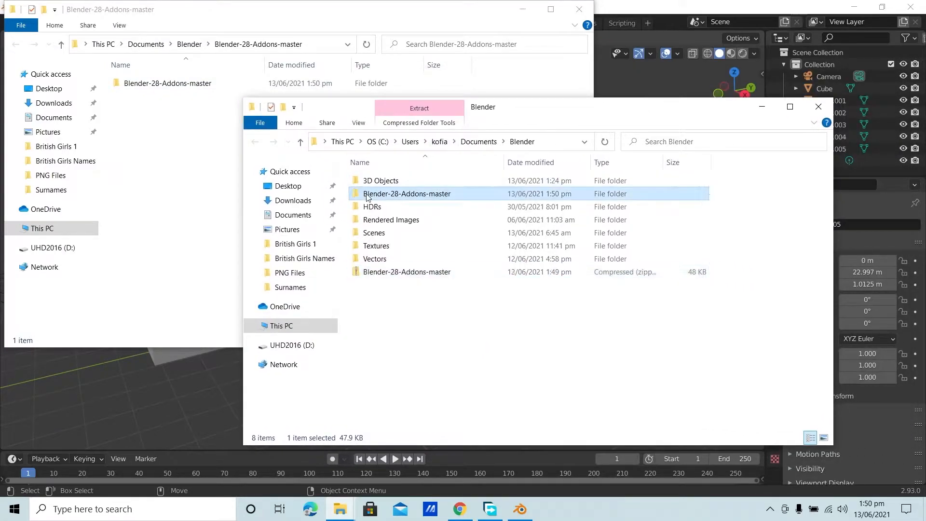
double_click(406, 193)
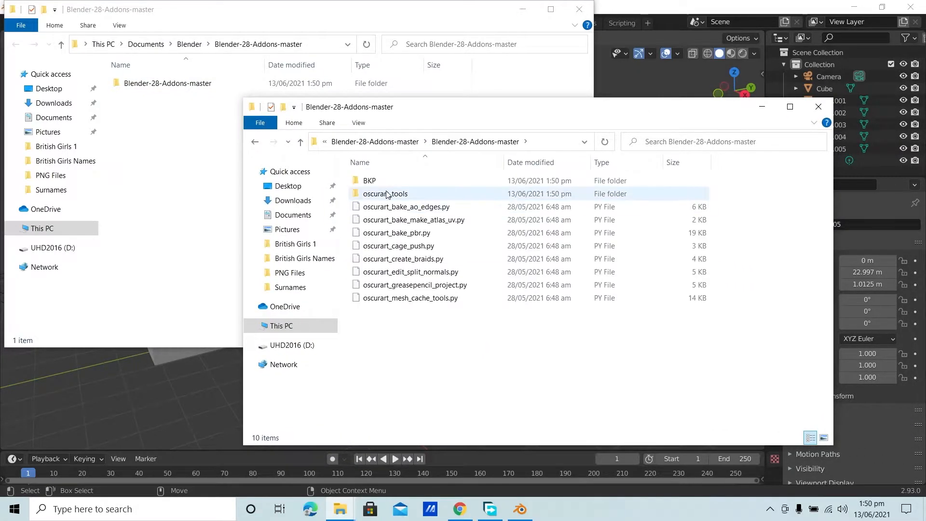
mouse_move(385, 193)
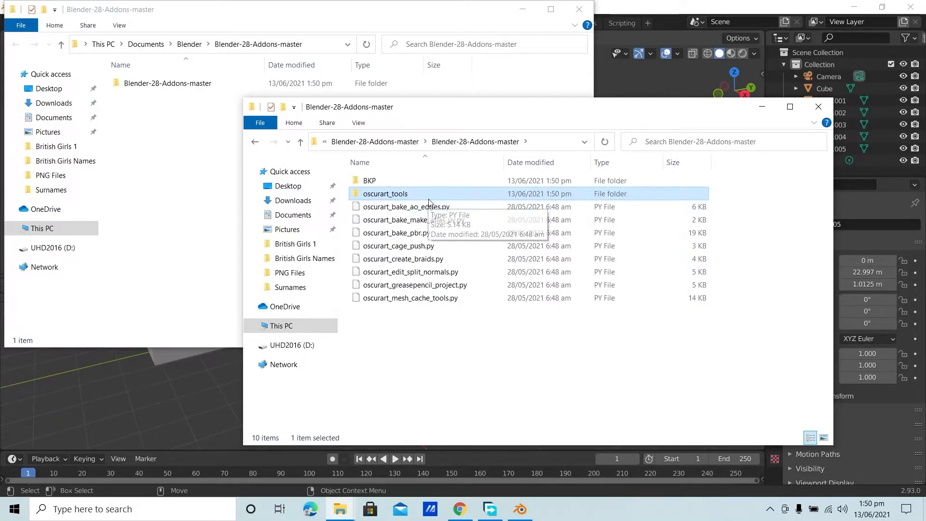
mouse_move(372, 193)
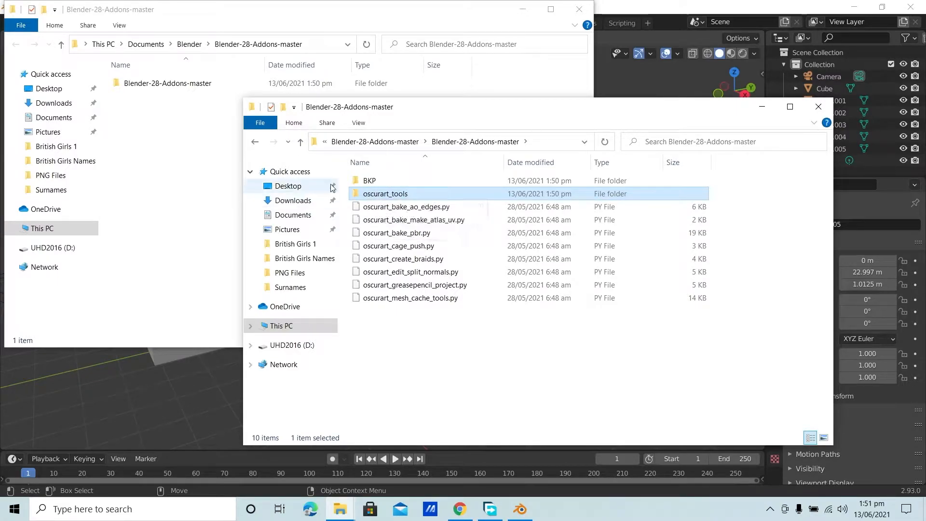
mouse_move(385, 194)
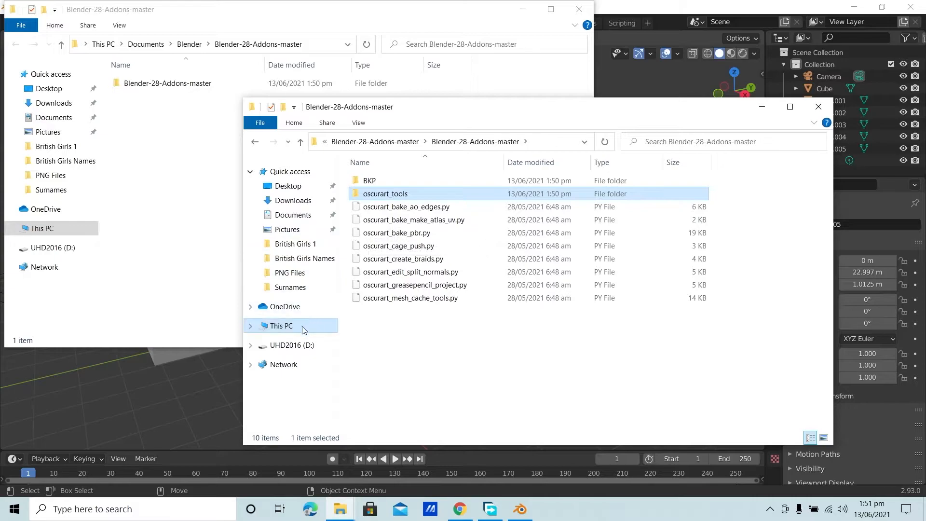
Put oscurart_tools into C:\Program Files\Blender Foundation\Blender 2.93\2.93\scripts\addons, then return to Blender.
left_click(280, 326)
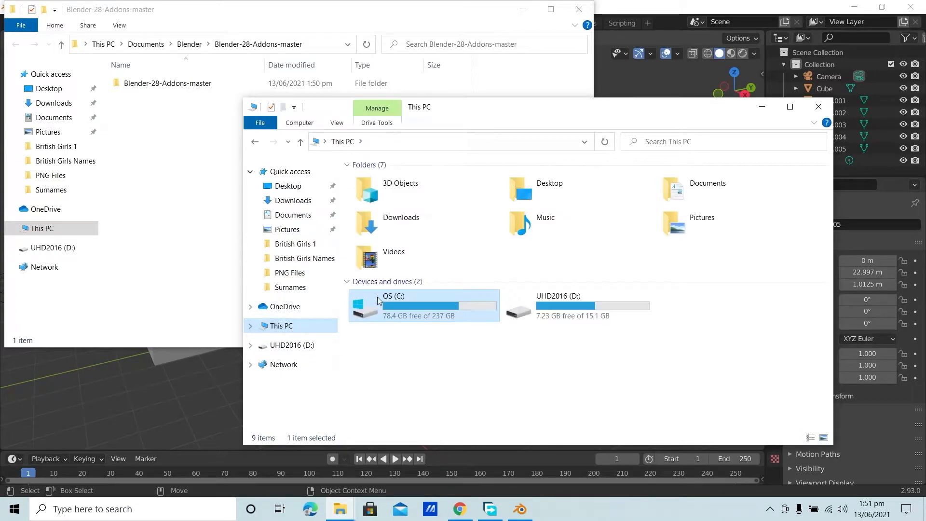
double_click(393, 305)
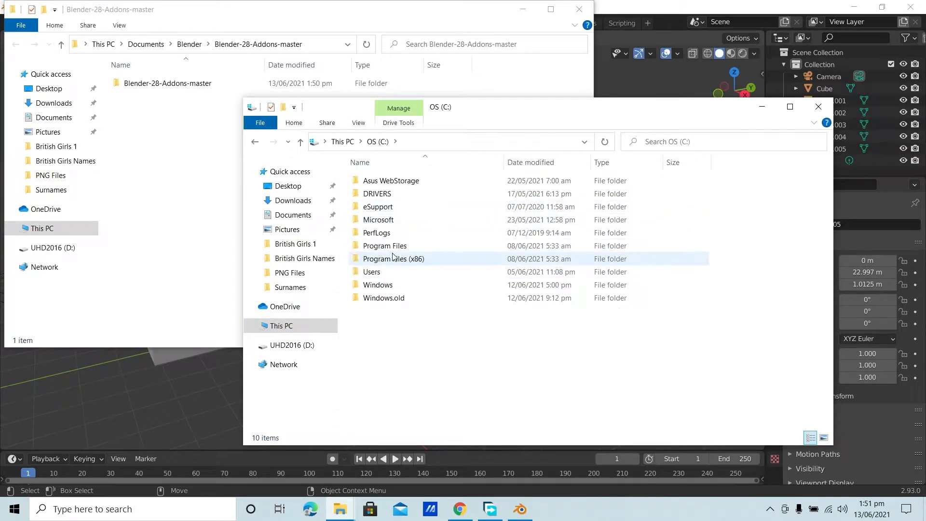
double_click(384, 245)
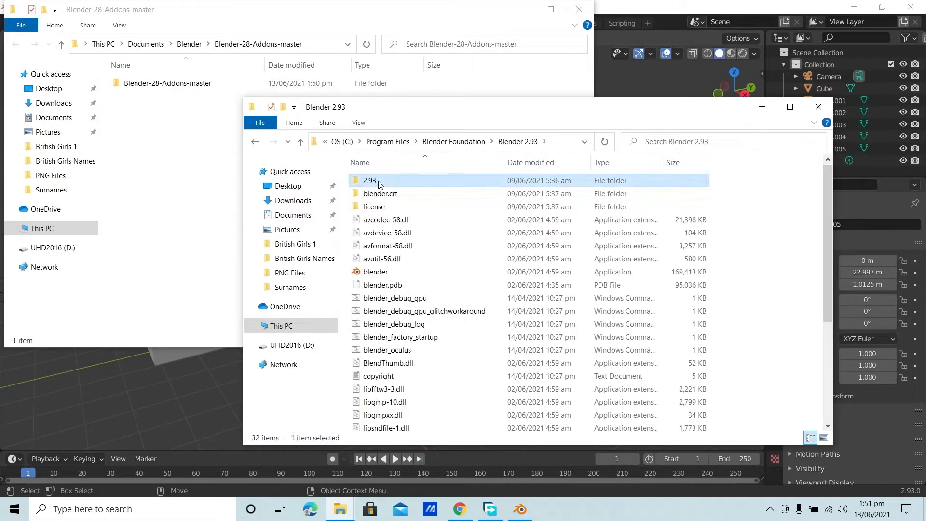
double_click(370, 180)
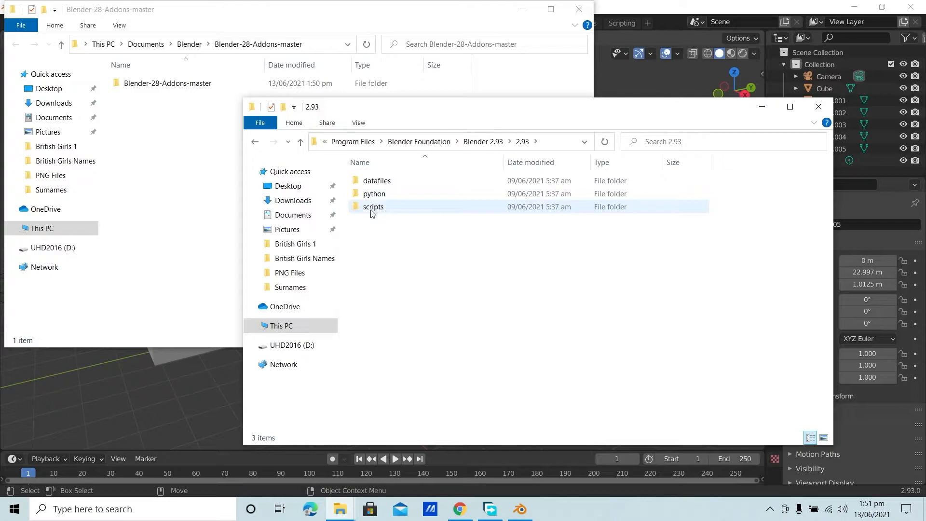
double_click(373, 206)
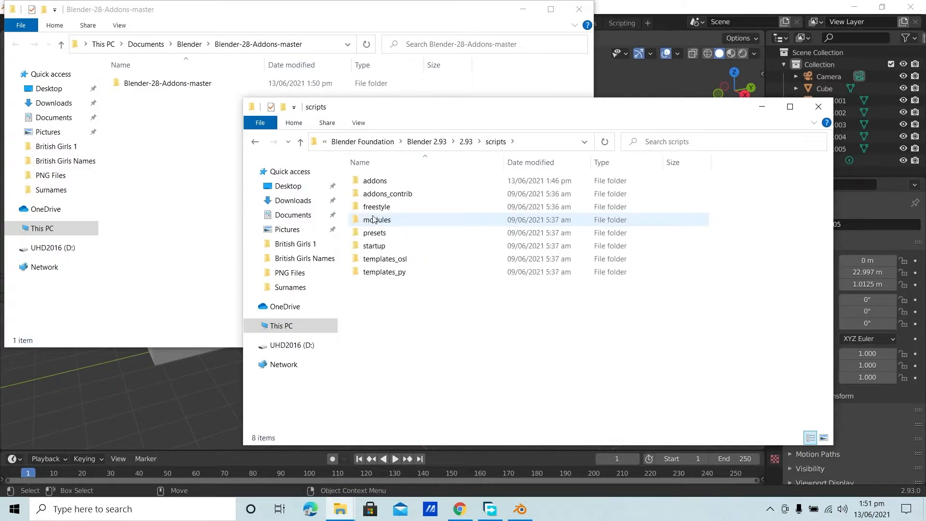
double_click(374, 180)
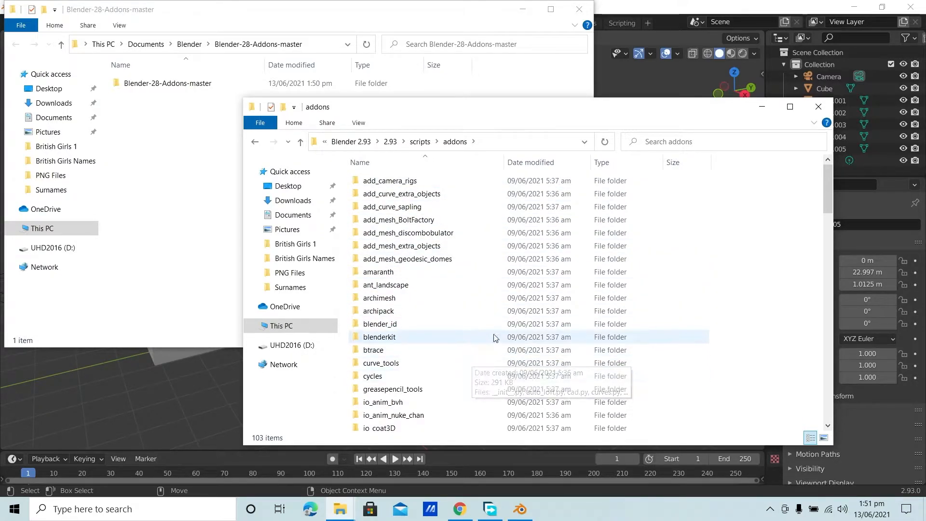
mouse_move(470, 152)
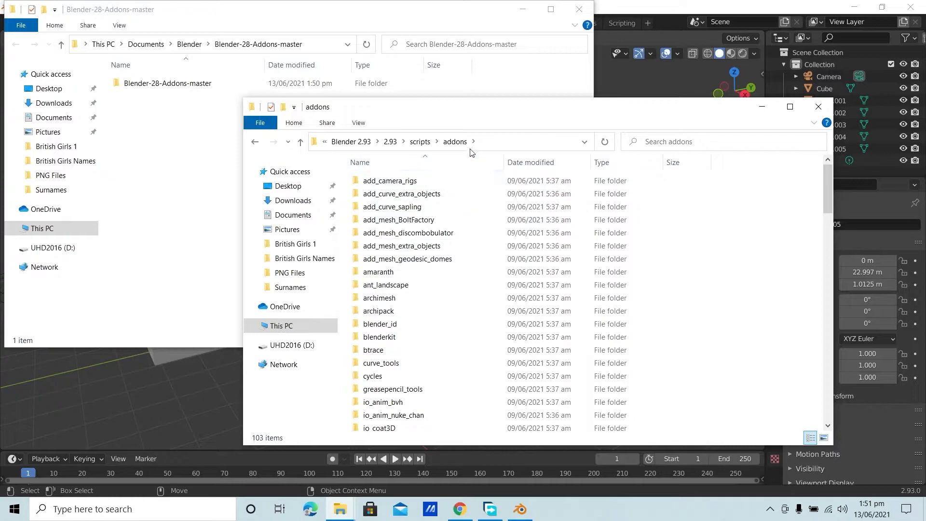
mouse_move(419, 142)
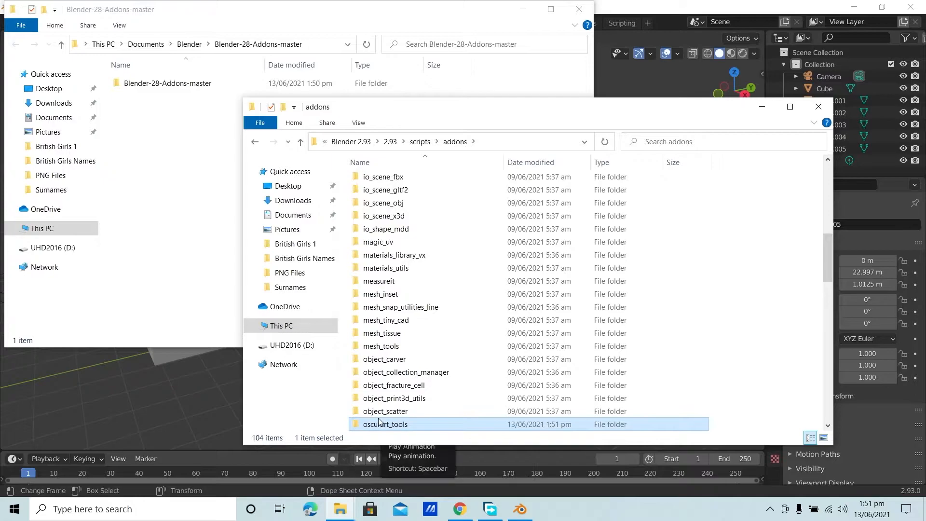
left_click(519, 508)
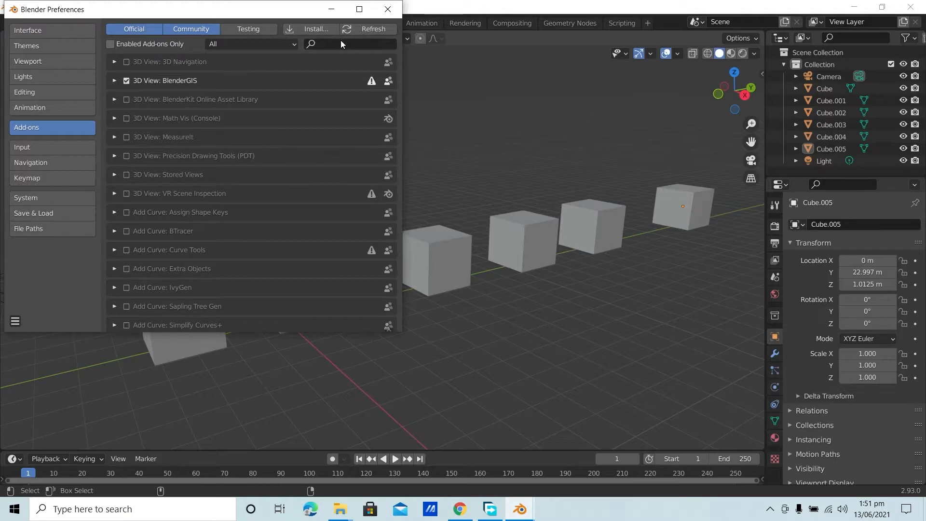
Search the add-on list for 'oscurart', find no match, then clear the filter and scroll.
type("oscu")
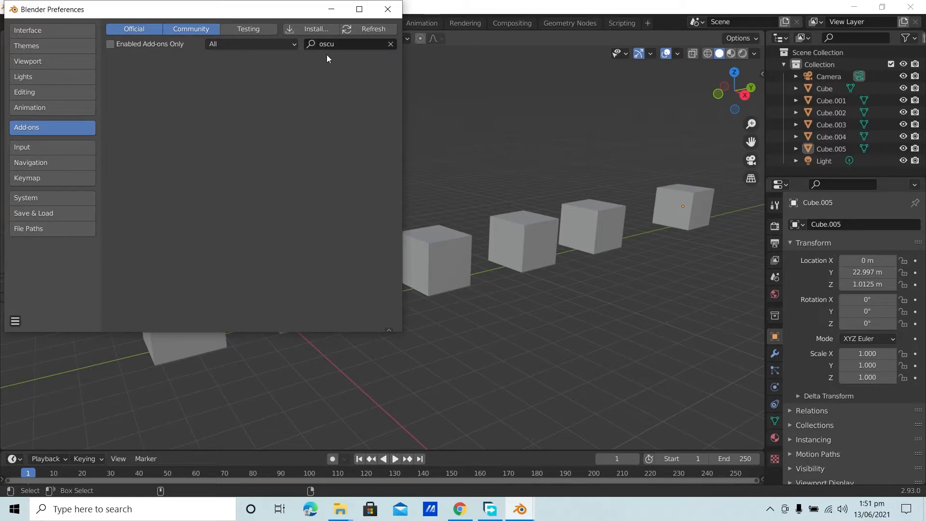
type("o")
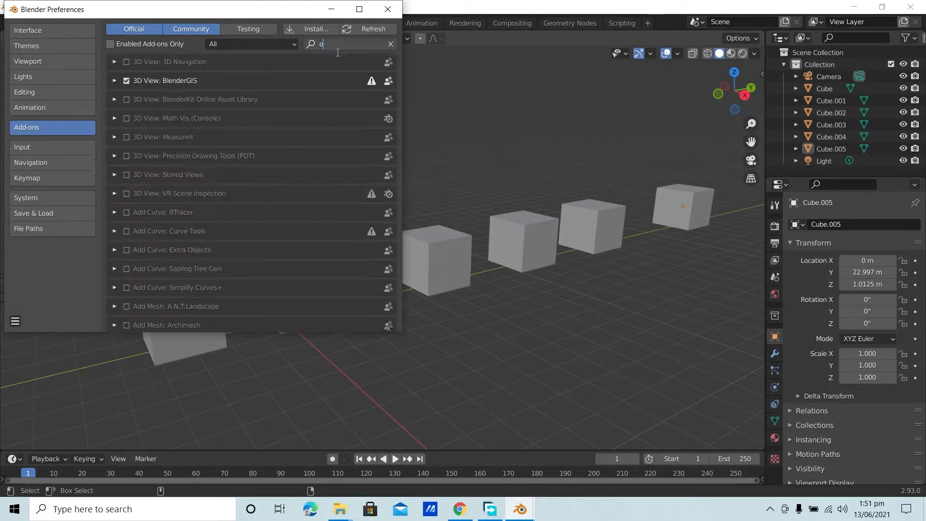
type("scurart")
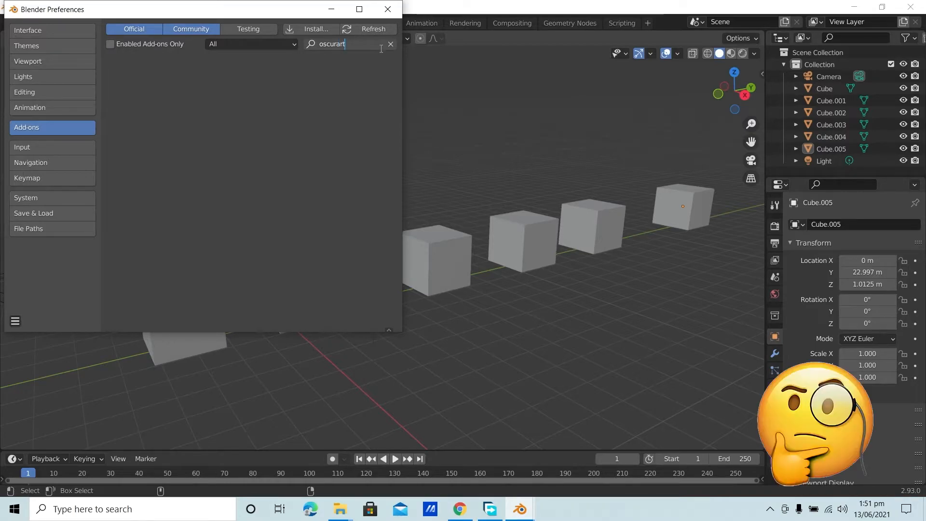
left_click(389, 44)
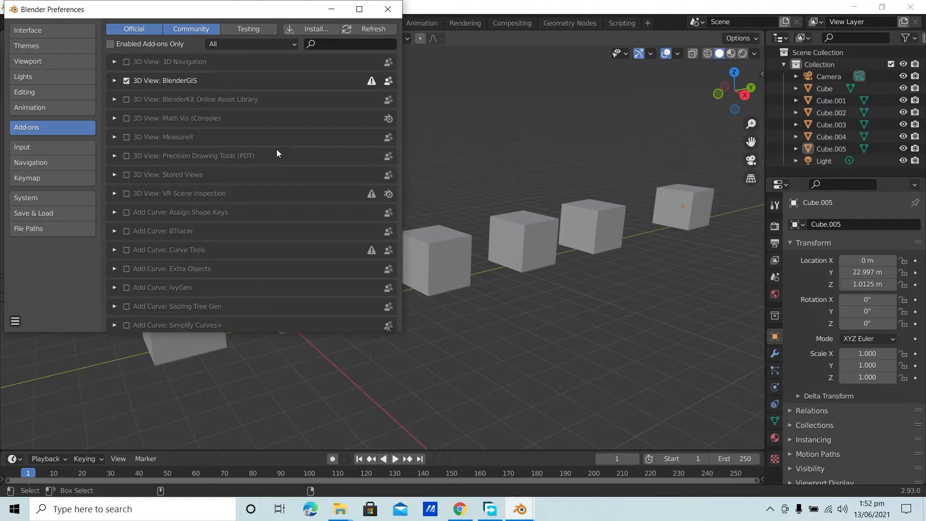
scroll("down", 3)
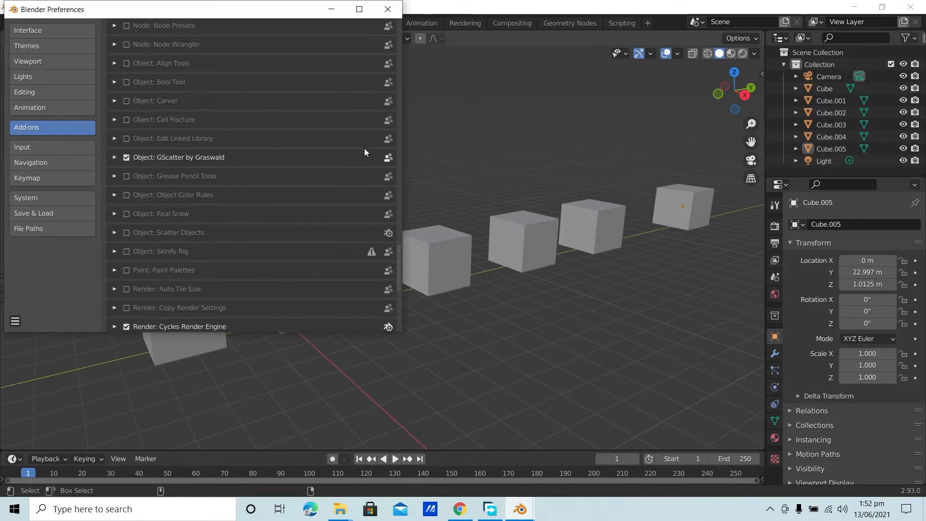
mouse_move(289, 129)
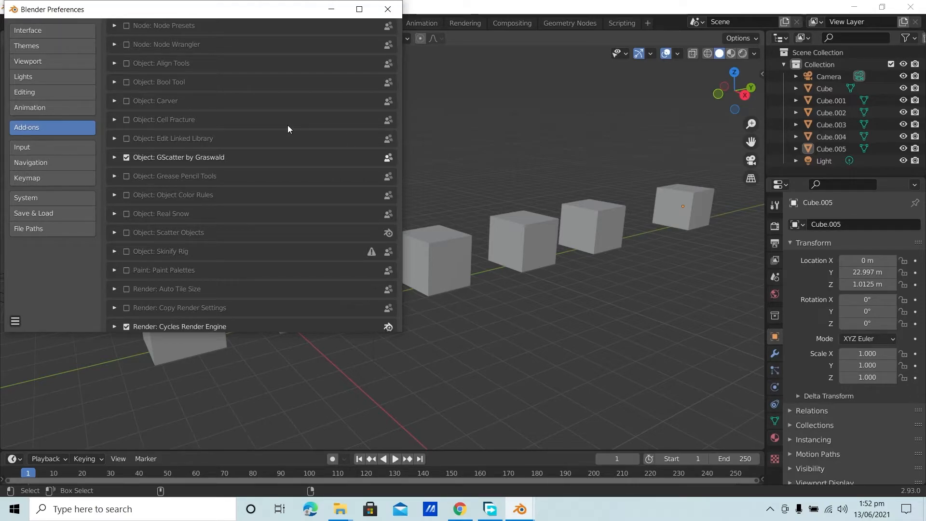
scroll("down", 3)
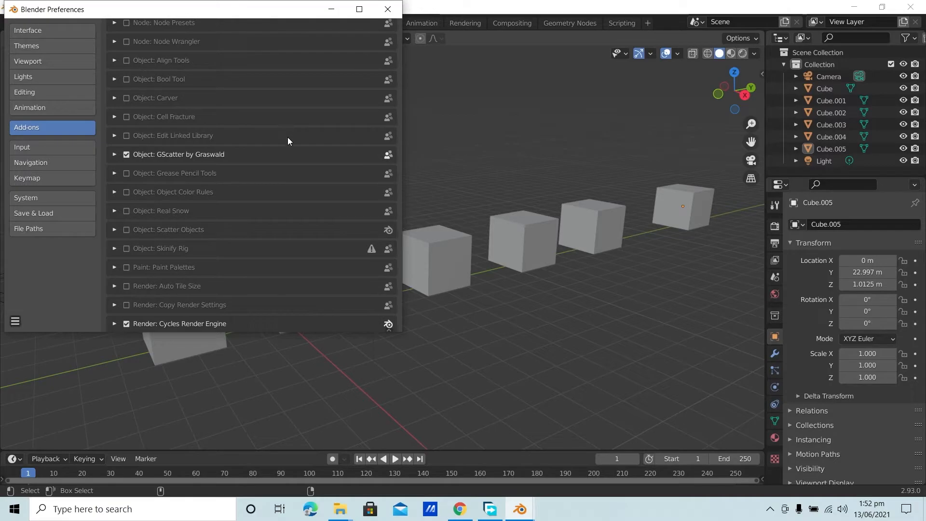
mouse_move(28, 61)
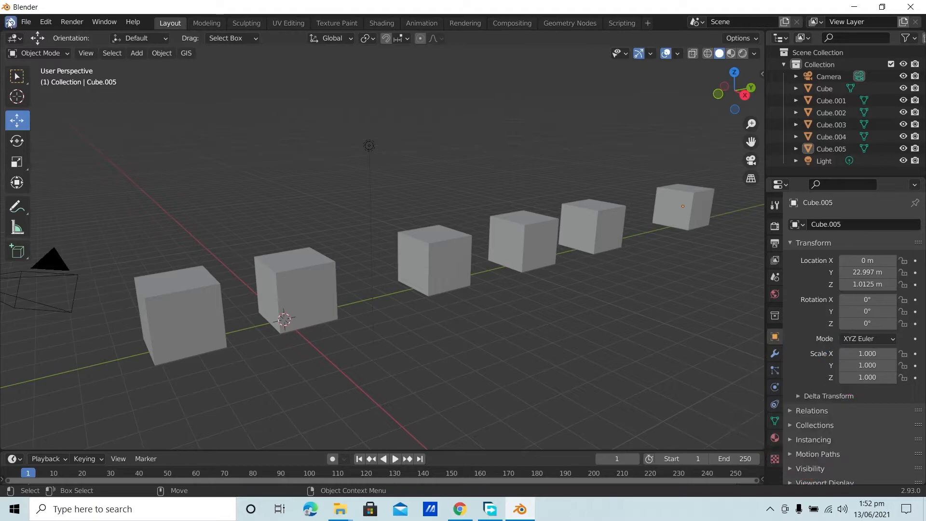
mouse_move(184, 87)
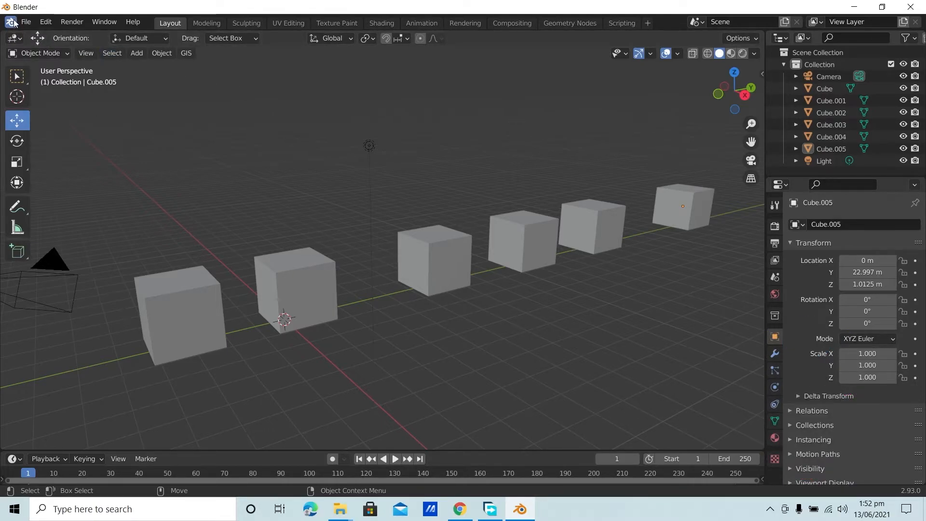
Open the Blender app menu's System submenu showing Reload Scripts.
left_click(11, 22)
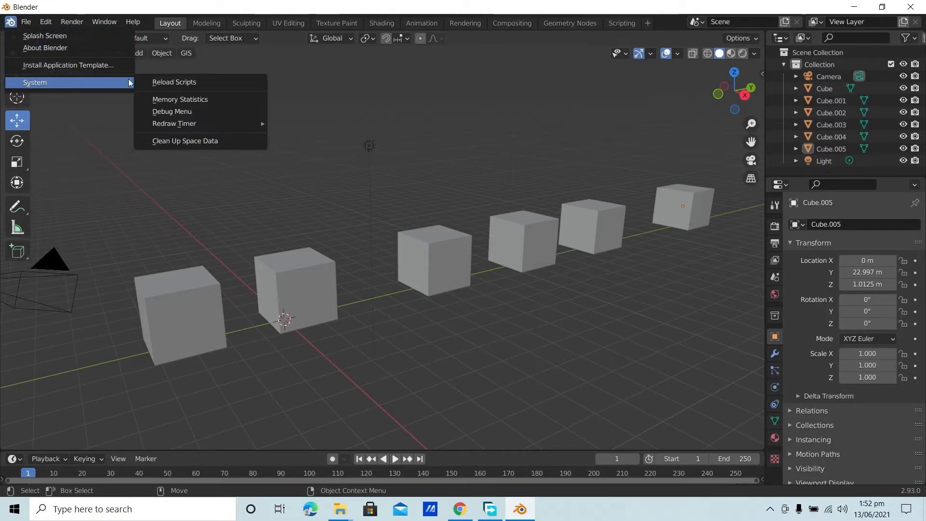
mouse_move(174, 81)
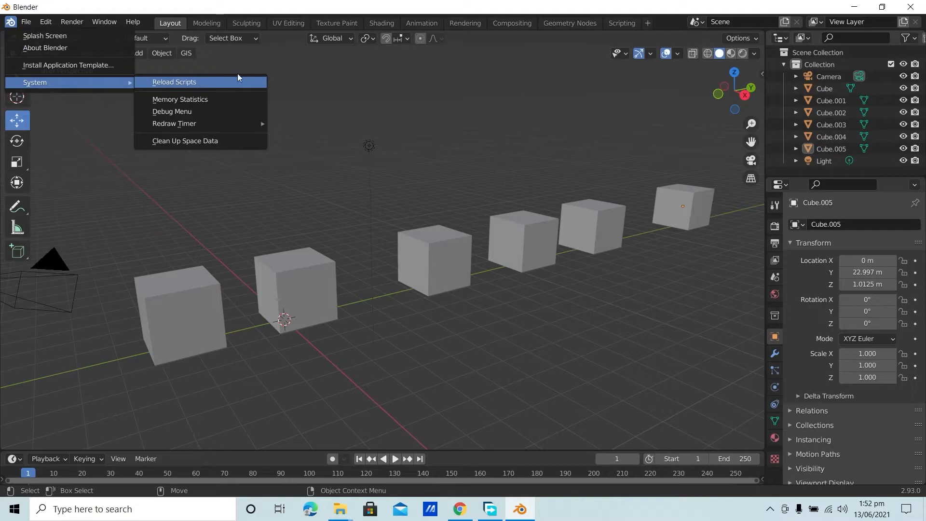
mouse_move(265, 69)
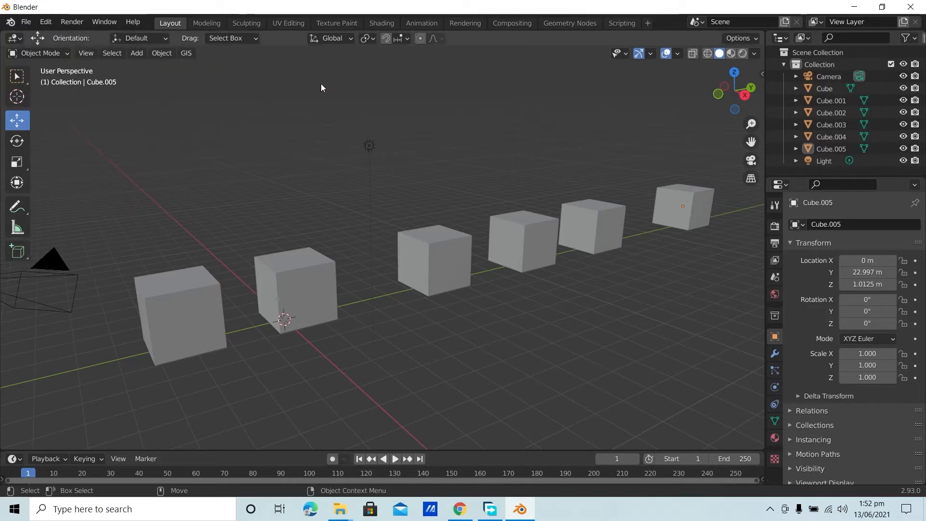
mouse_move(246, 153)
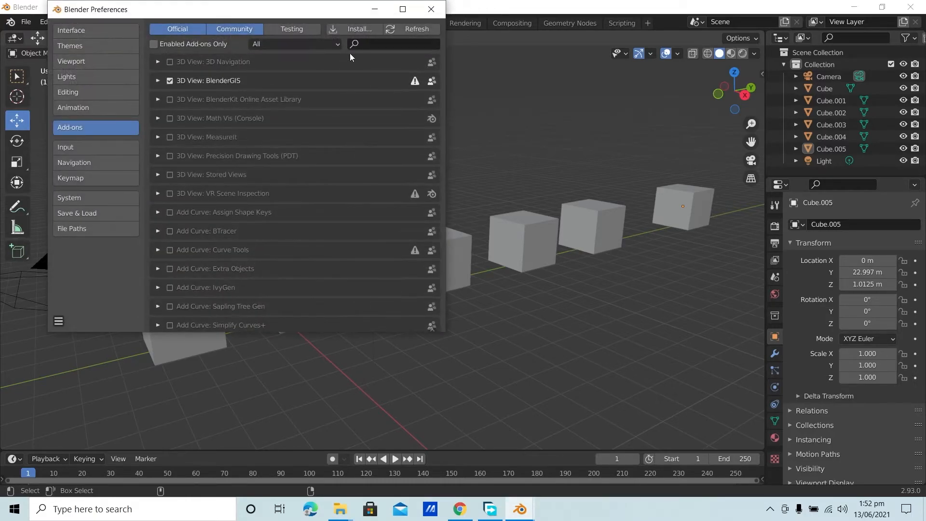
Search add-ons for 'osc', enable Object: Oscurart Tools, and close Preferences.
type("osc")
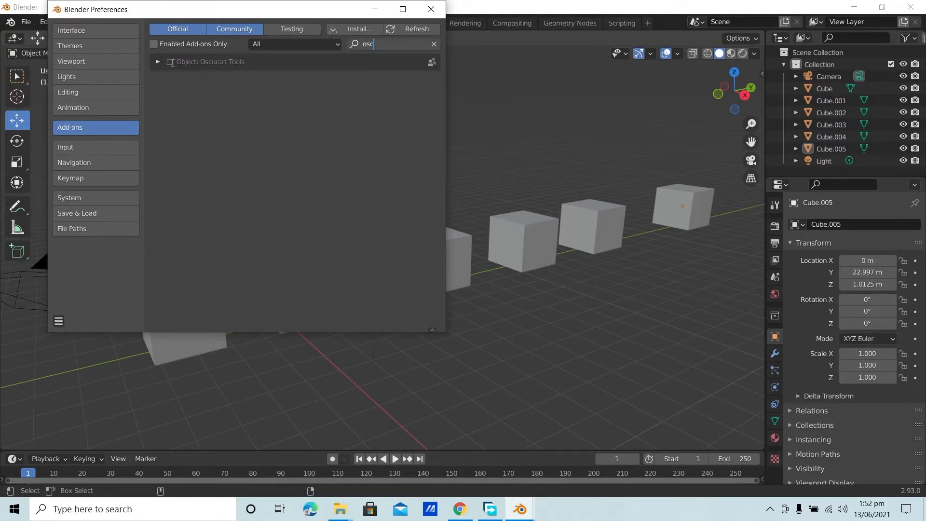
left_click(170, 61)
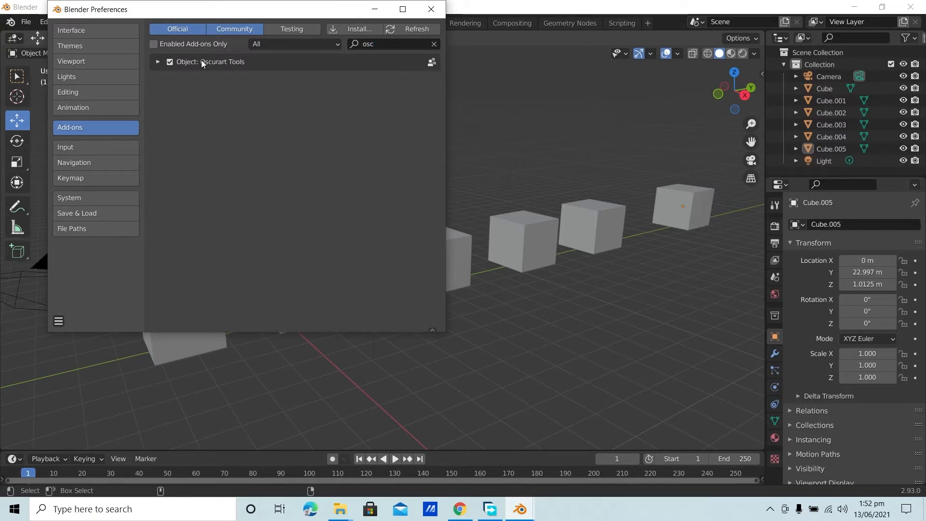
left_click(431, 9)
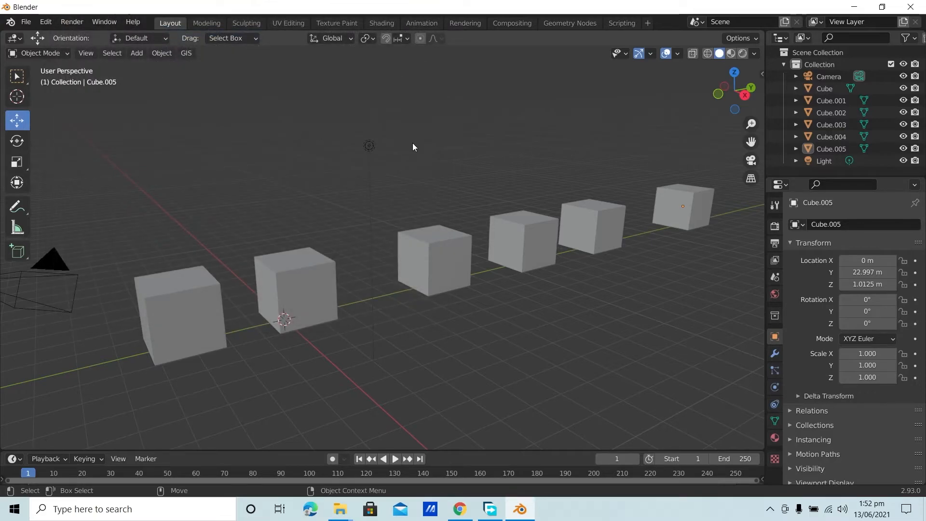
mouse_move(207, 291)
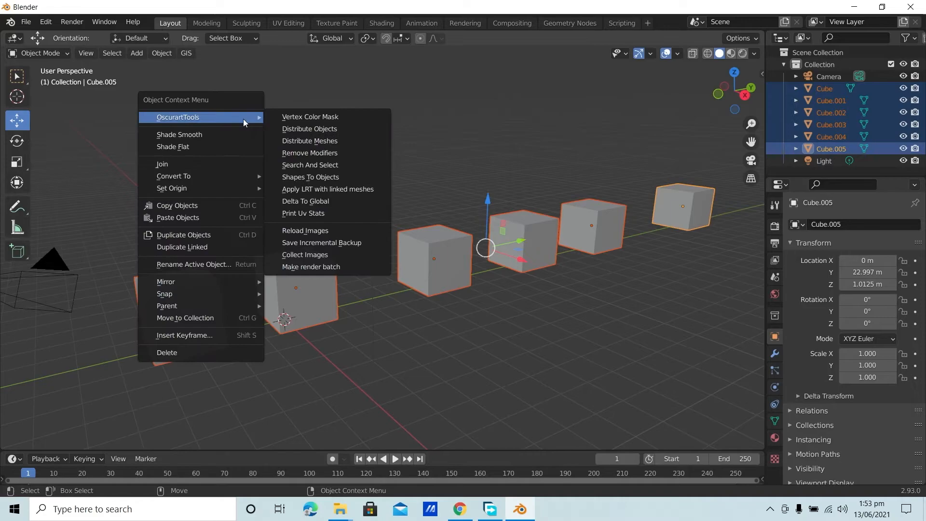
mouse_move(308, 128)
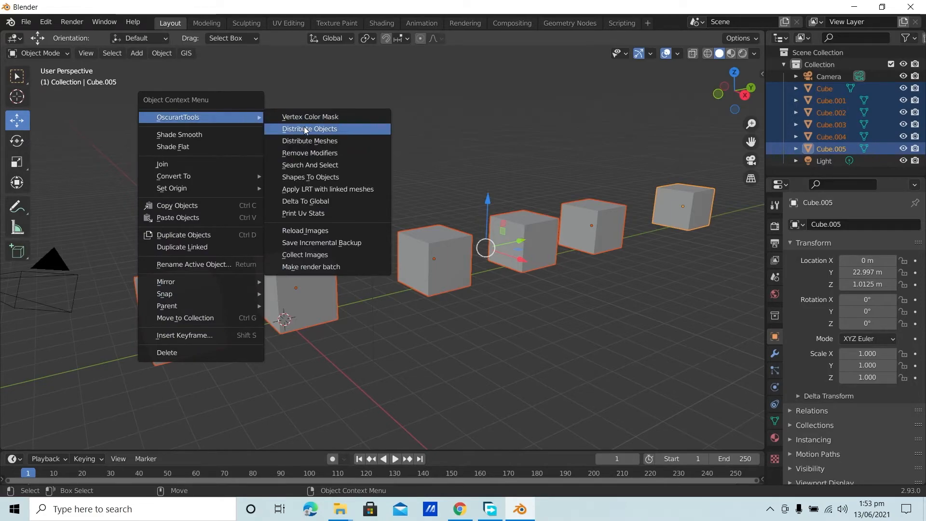
left_click(309, 129)
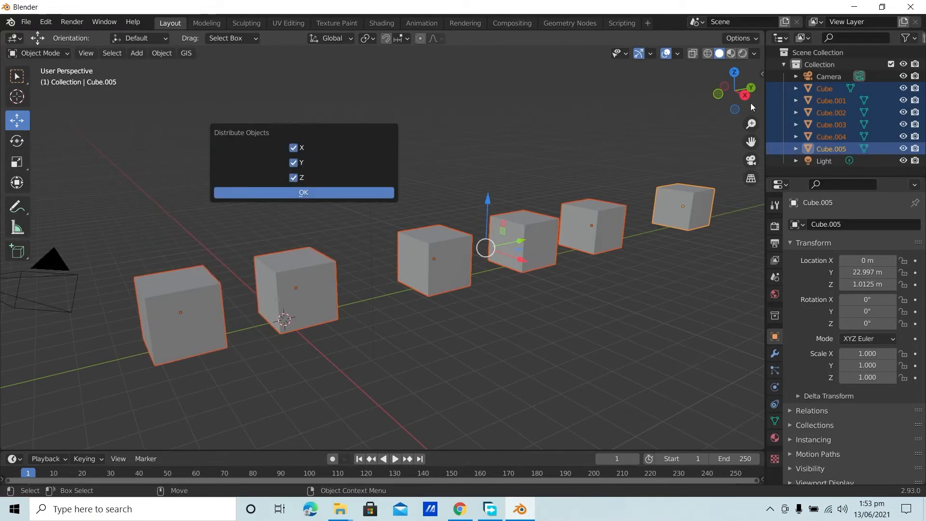
left_click(293, 147)
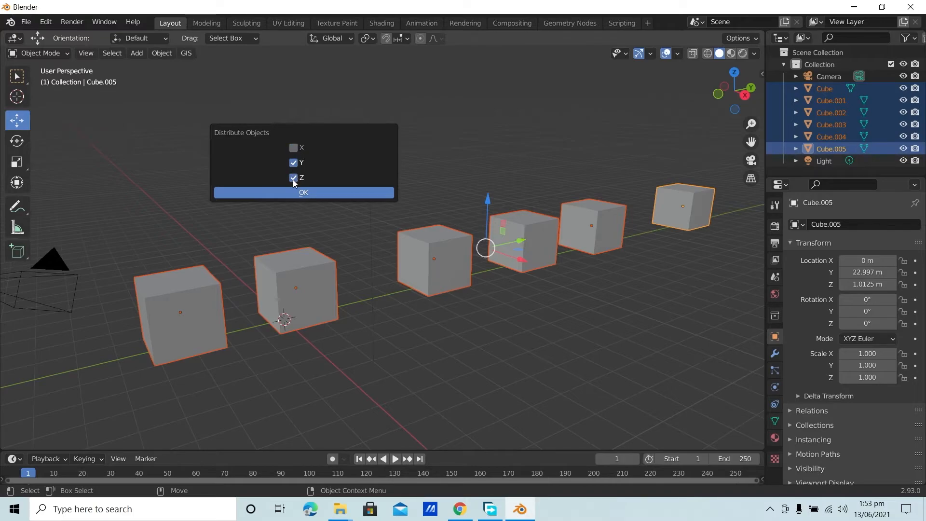
left_click(303, 192)
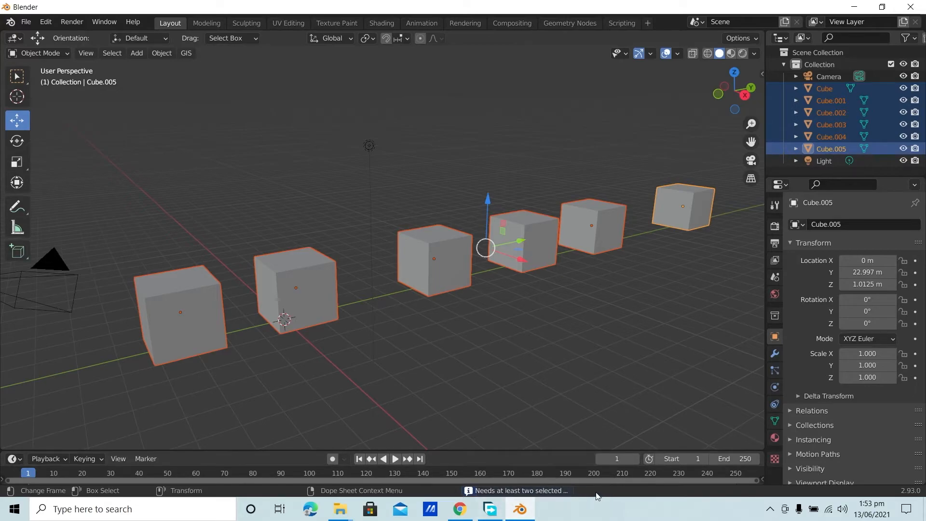
mouse_move(506, 489)
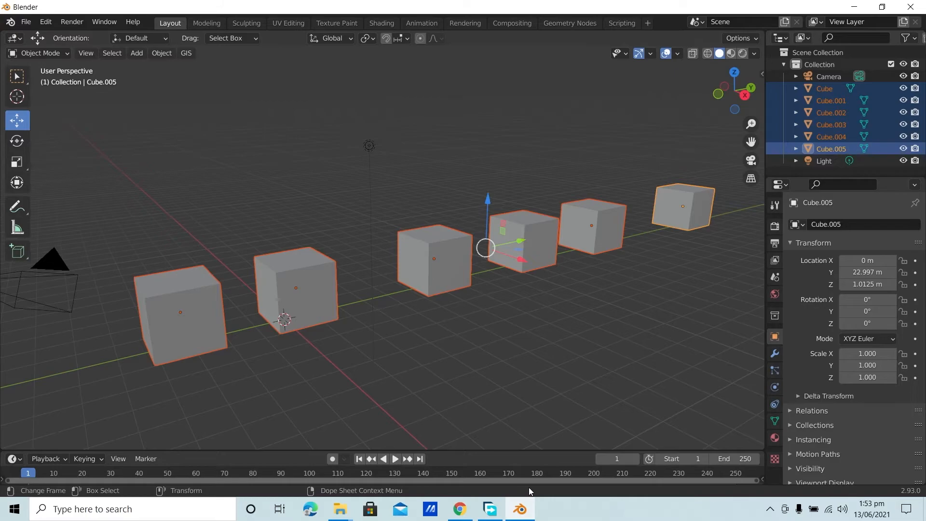
mouse_move(526, 492)
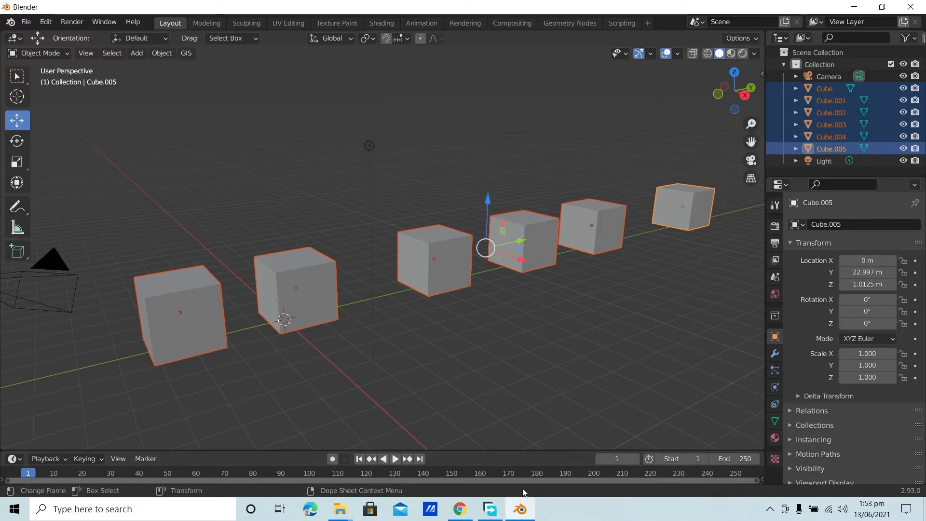
mouse_move(542, 477)
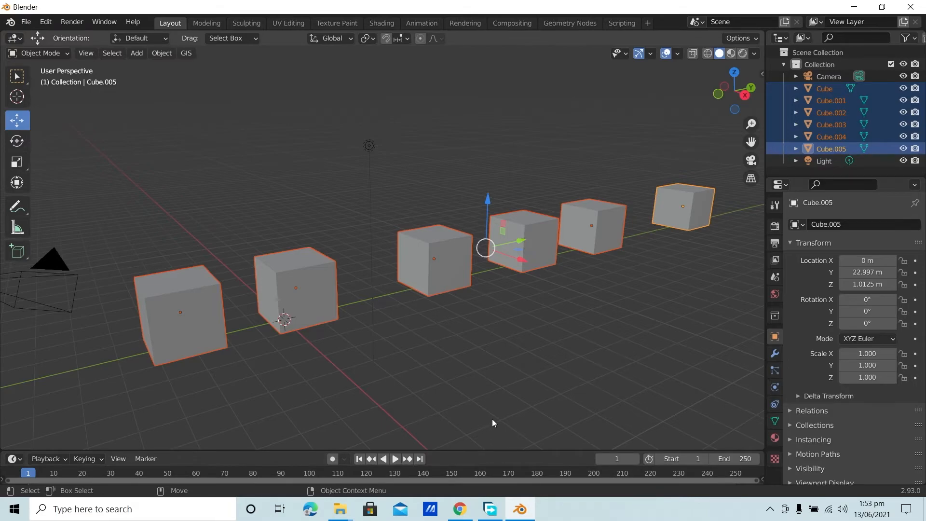
mouse_move(509, 362)
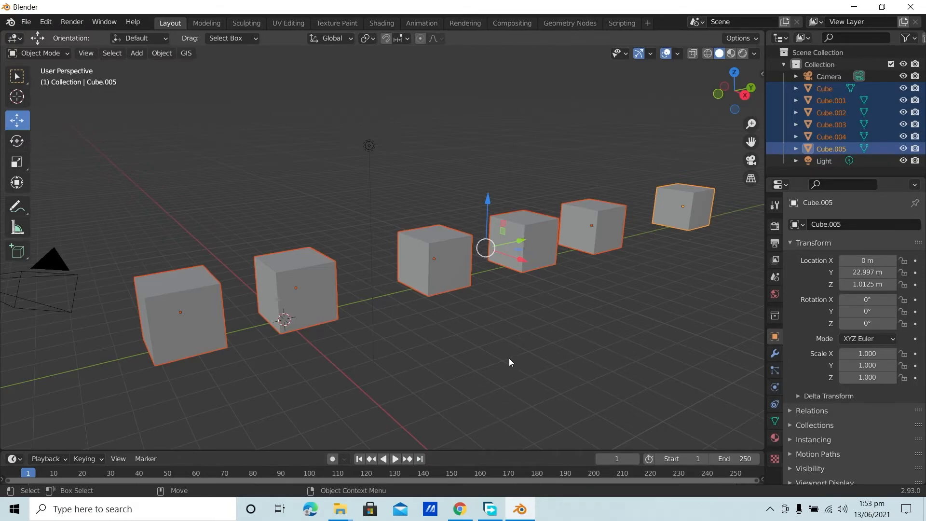
mouse_move(656, 118)
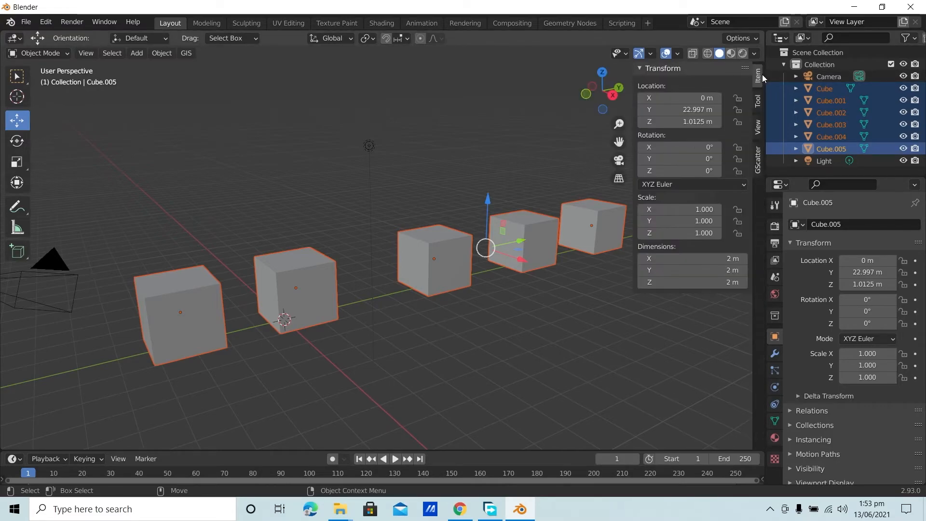
Run Oscurart Tools' Distribute Objects from the Tool sidebar on Y only, then deselect the cubes.
left_click(757, 101)
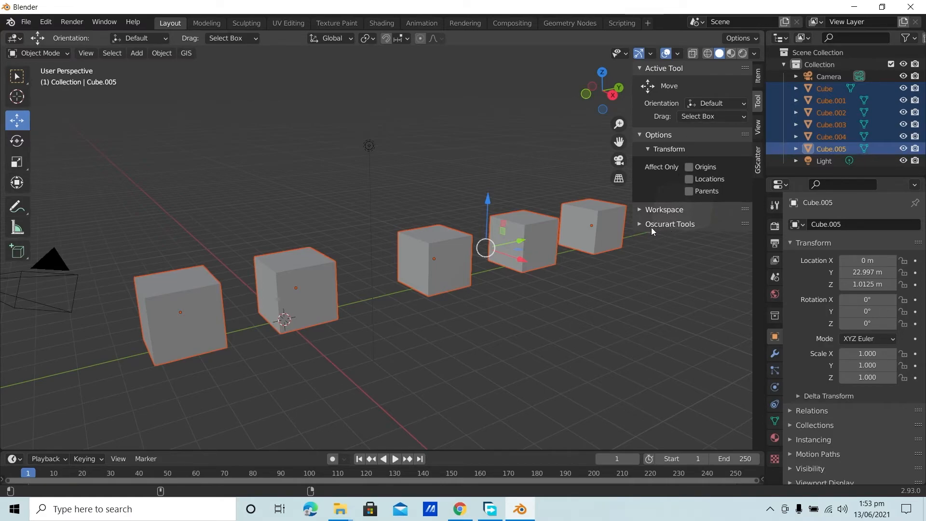
left_click(670, 223)
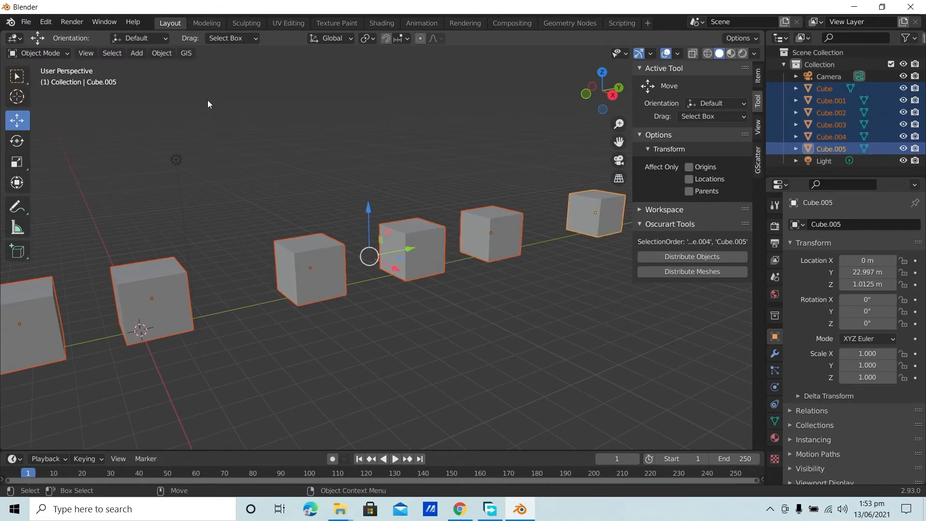
mouse_move(708, 223)
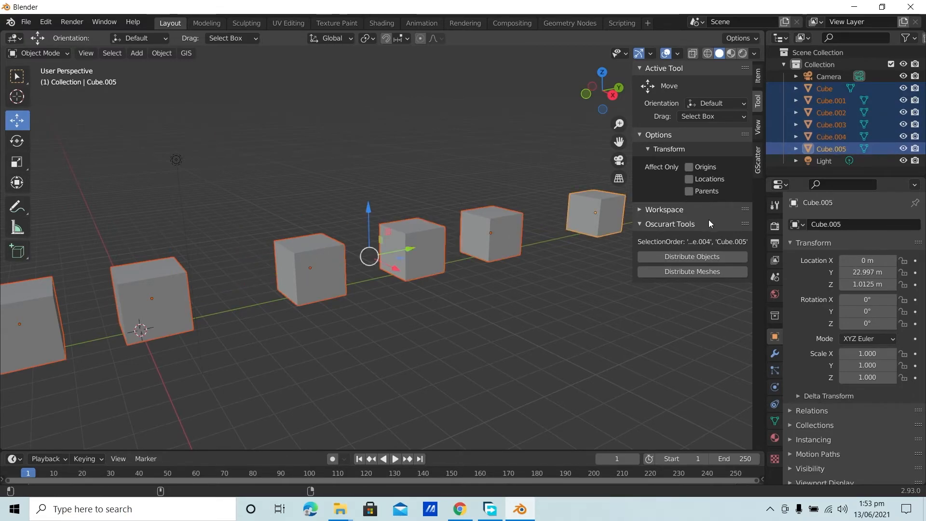
left_click(692, 256)
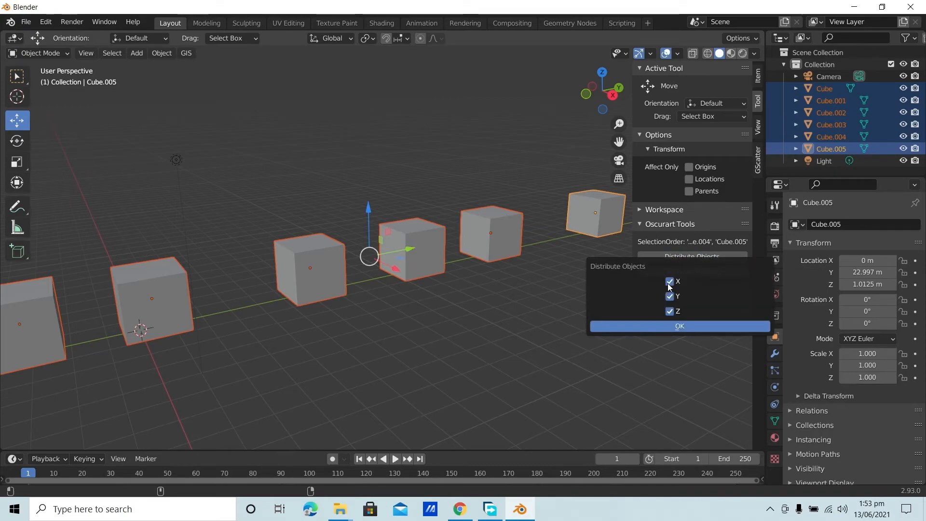
left_click(668, 281)
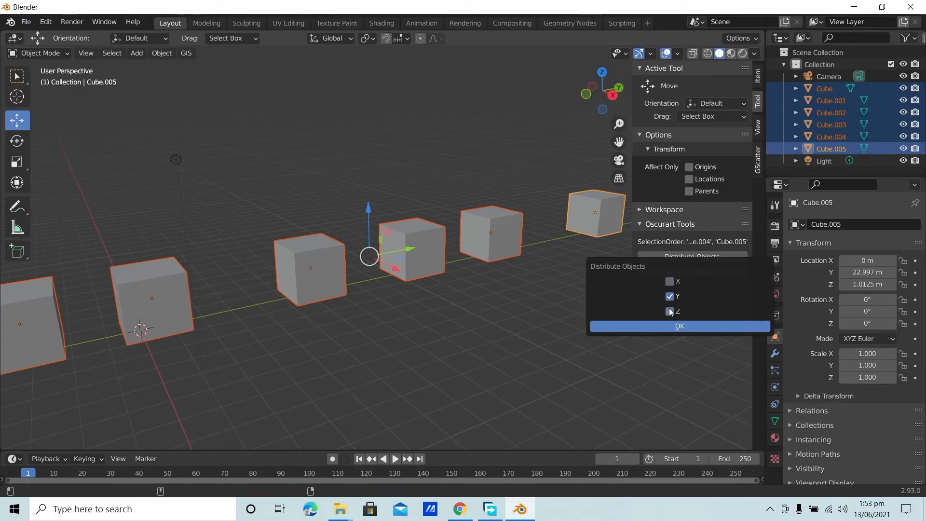
left_click(679, 326)
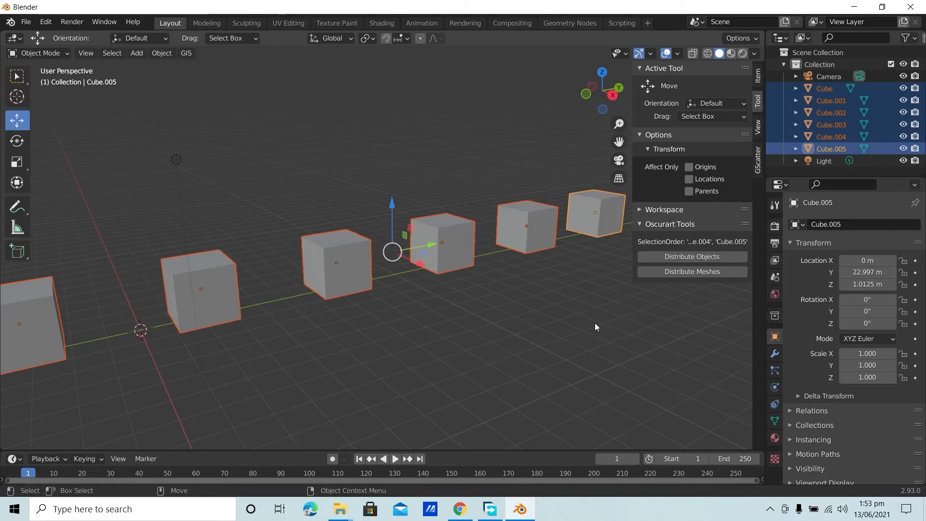
left_click(549, 319)
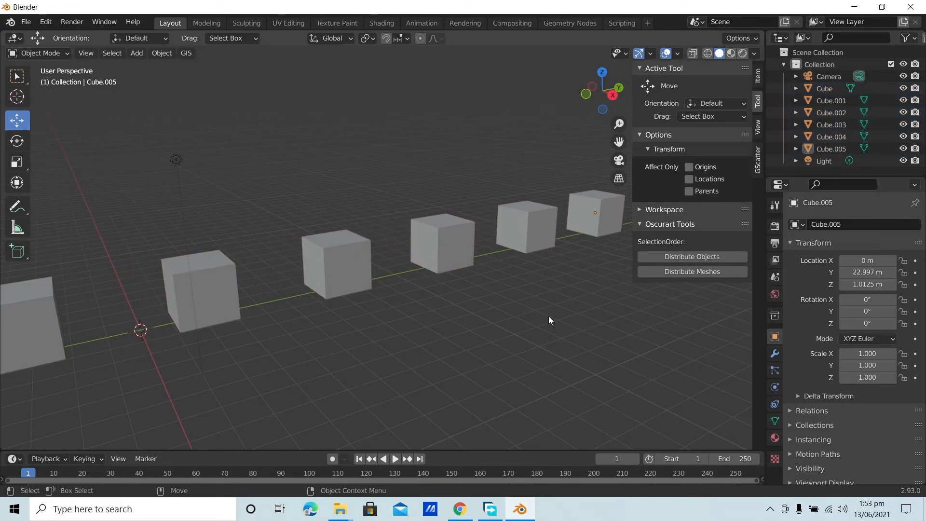
mouse_move(80, 281)
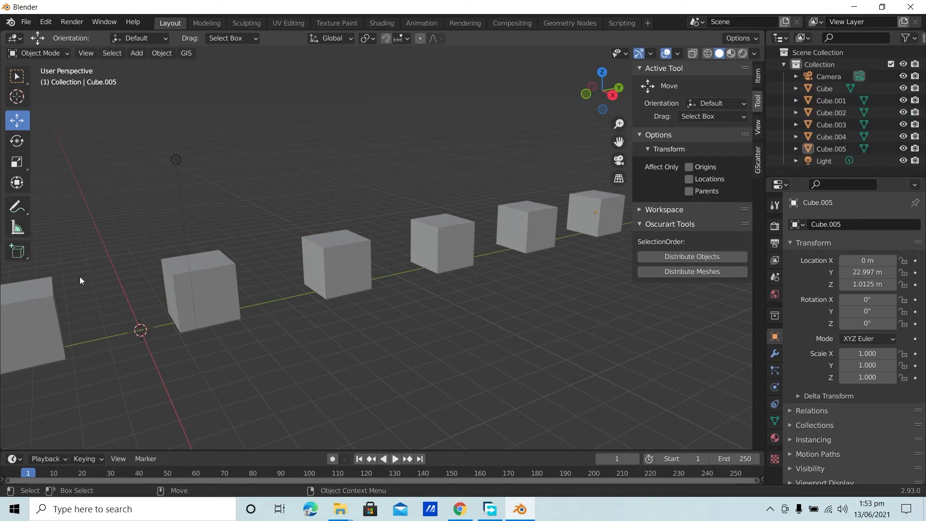
mouse_move(197, 278)
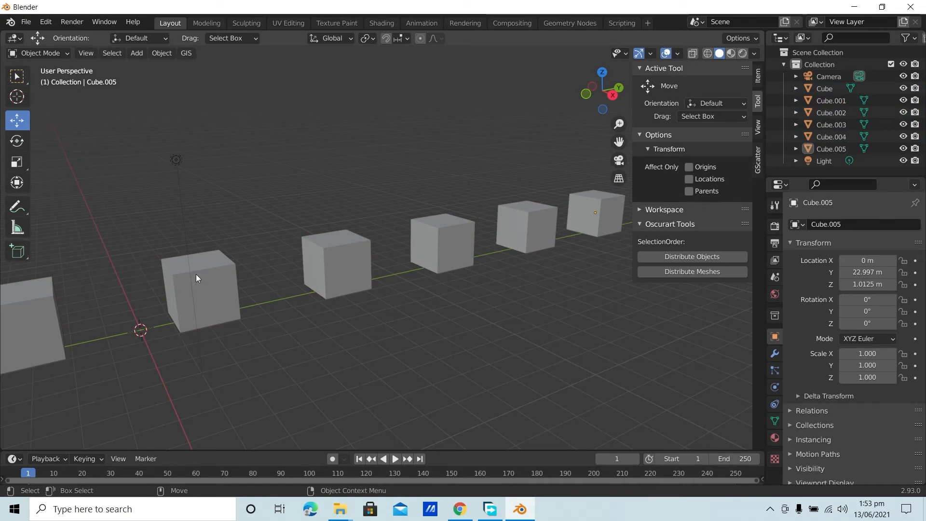
mouse_move(382, 246)
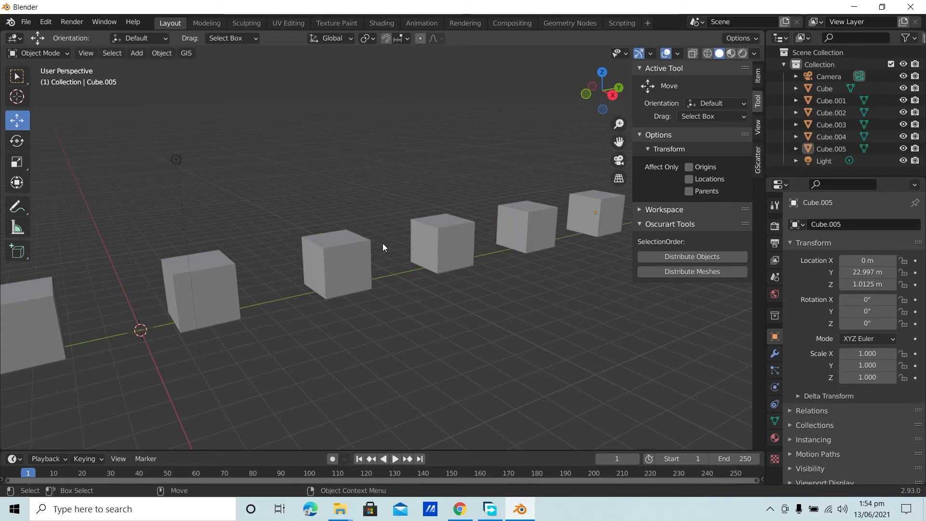
mouse_move(275, 276)
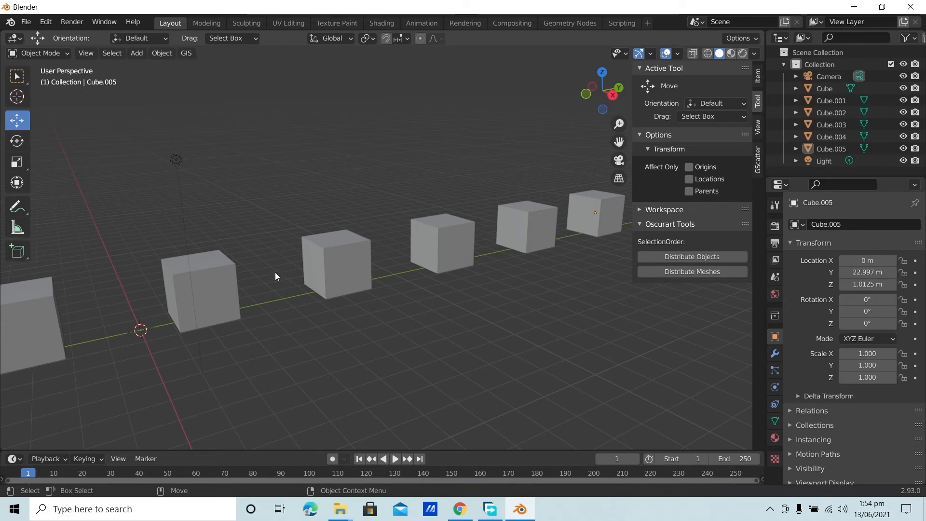
mouse_move(245, 313)
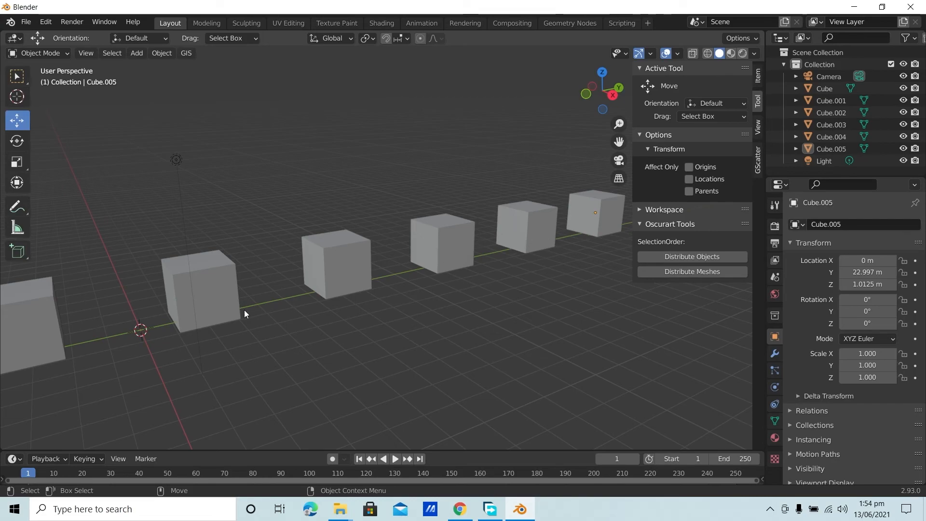
mouse_move(487, 247)
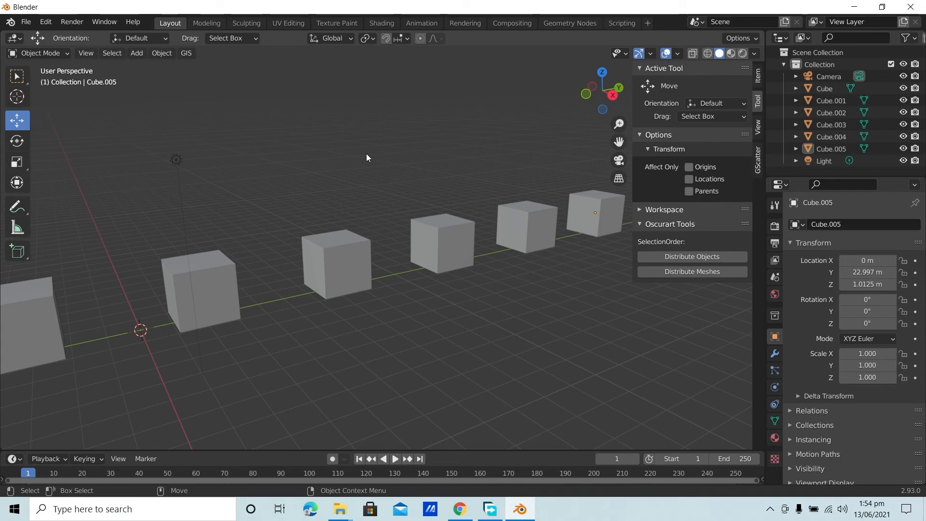
mouse_move(160, 273)
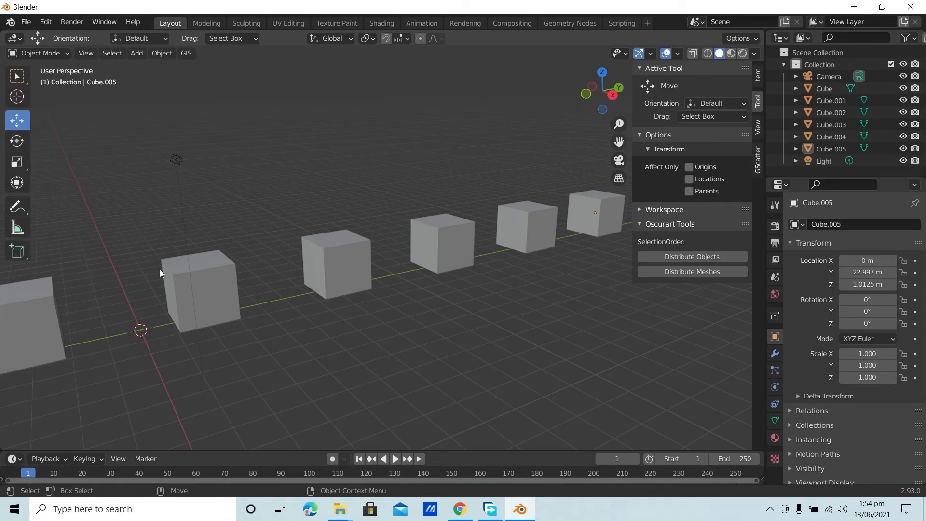
mouse_move(83, 334)
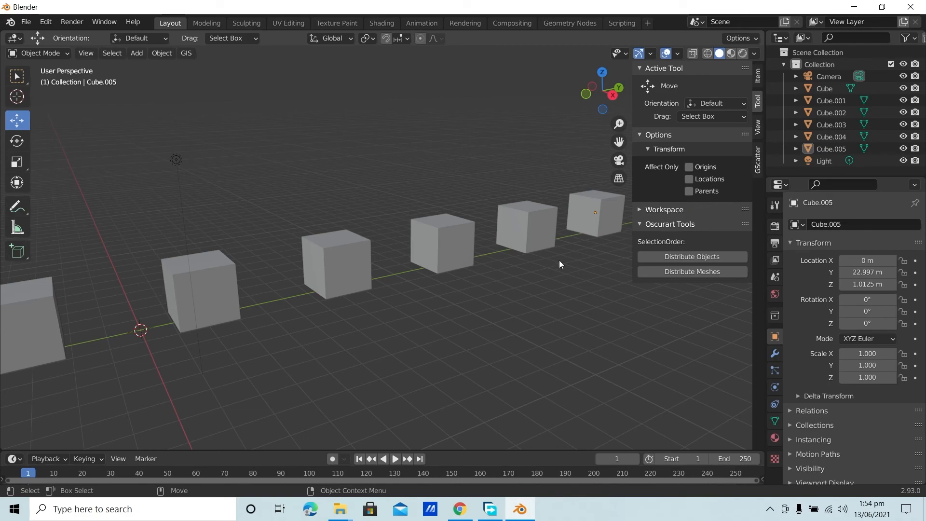
mouse_move(334, 263)
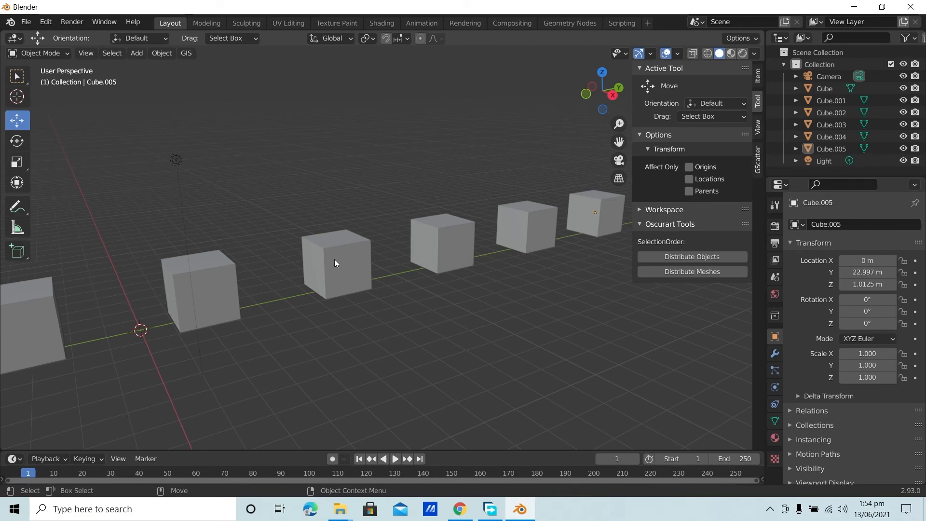
mouse_move(236, 291)
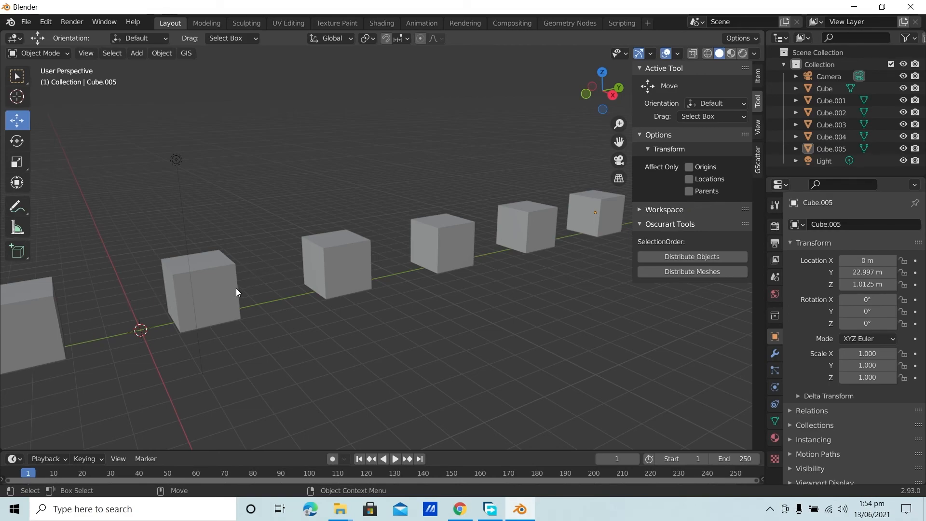
mouse_move(527, 245)
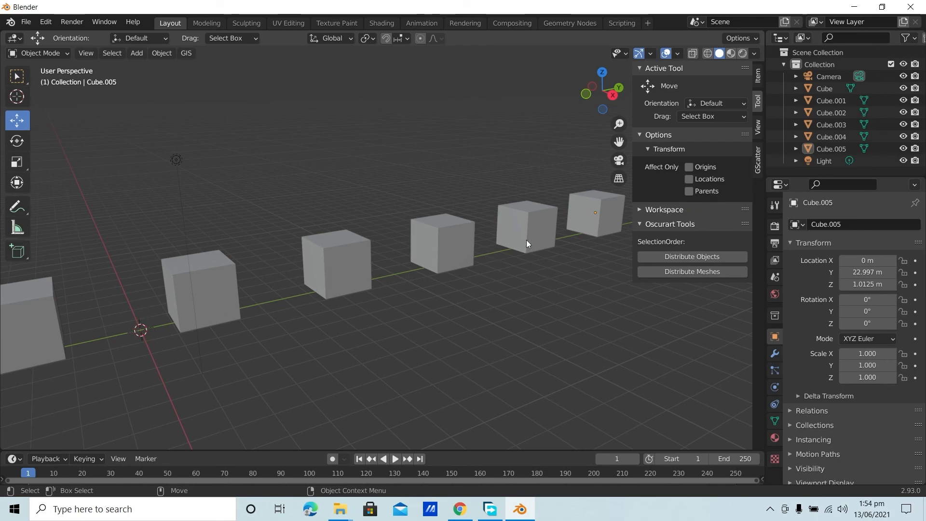
mouse_move(501, 254)
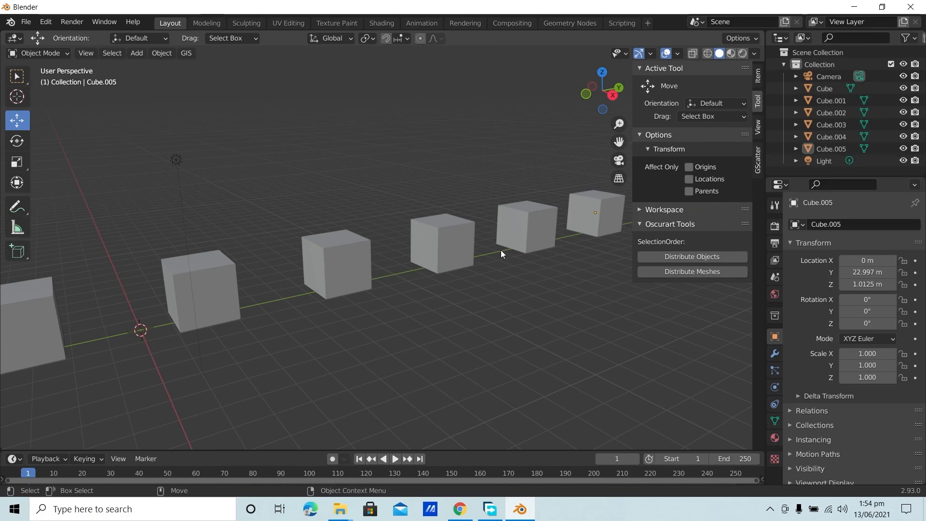
mouse_move(497, 258)
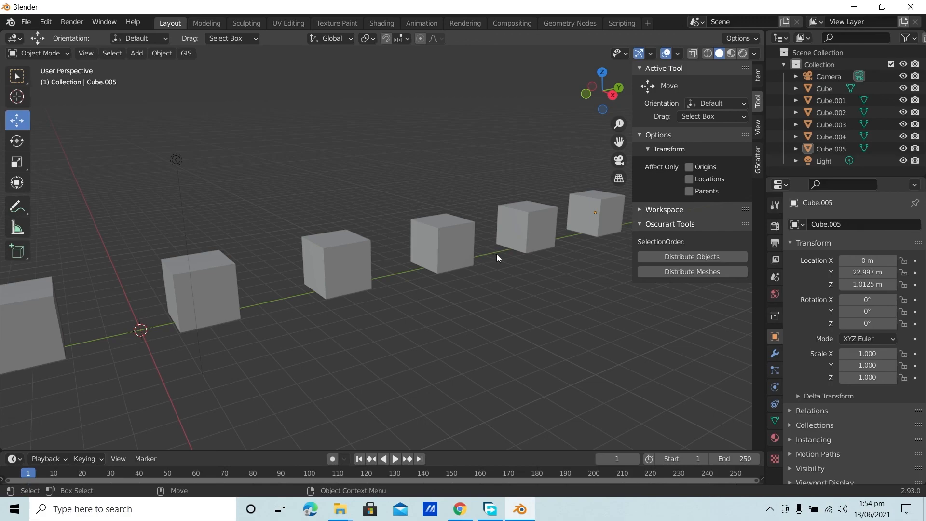